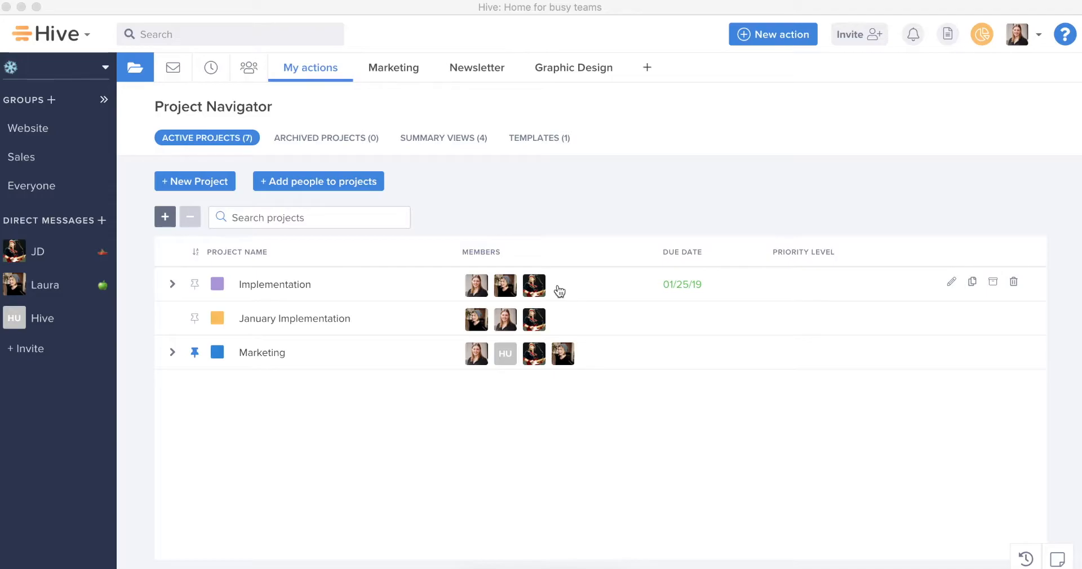
mouse_move(332, 50)
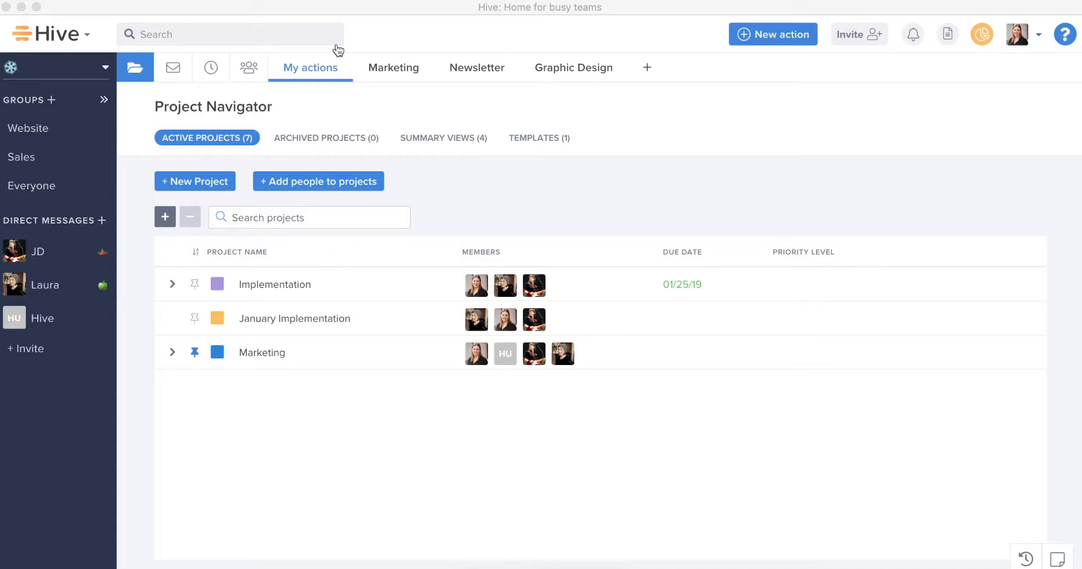
mouse_move(329, 78)
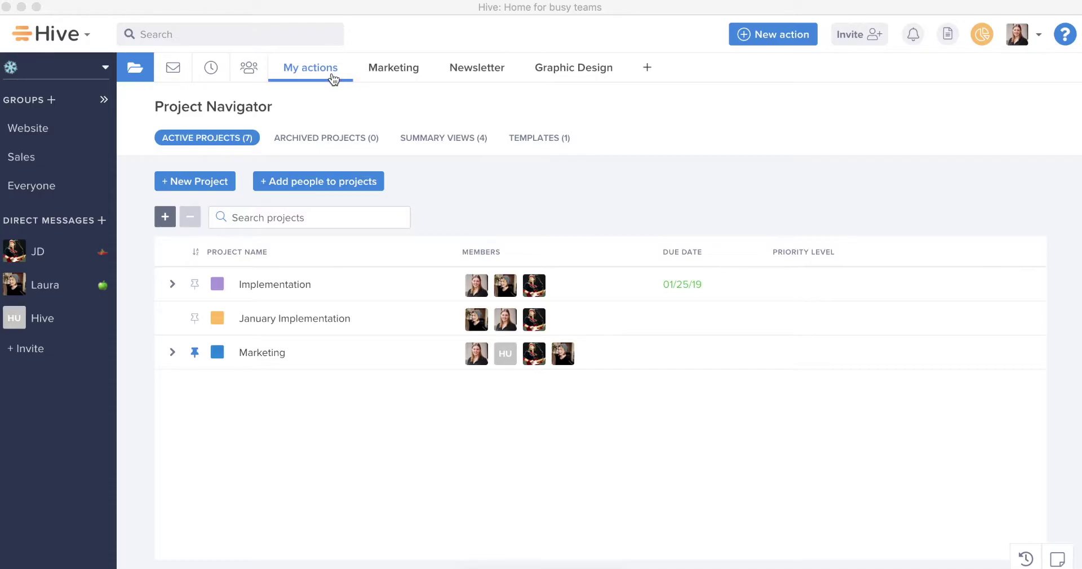
mouse_move(325, 72)
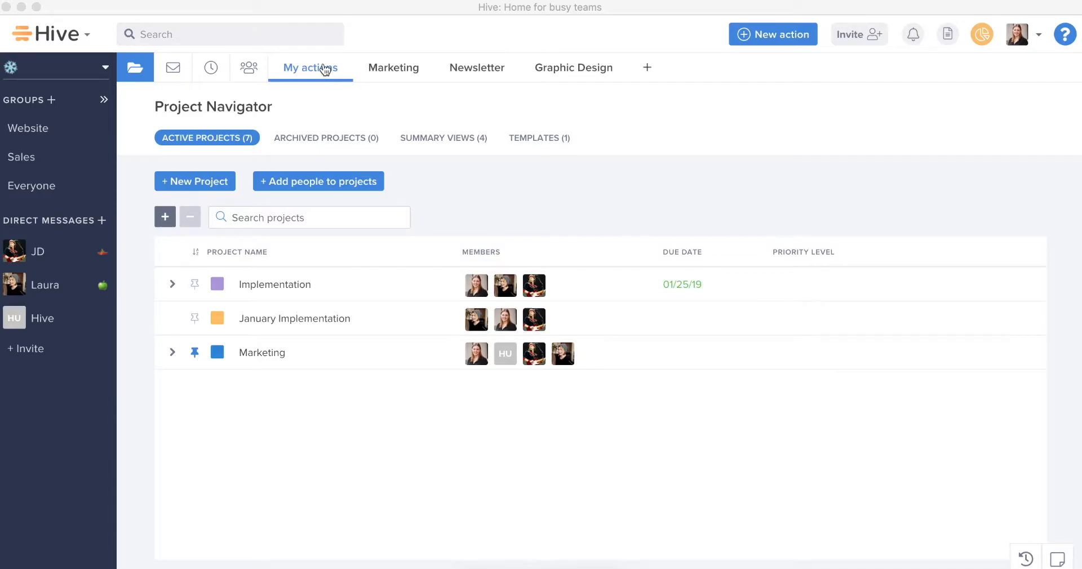
Step: Open My actions and scroll through the Now list
click(310, 68)
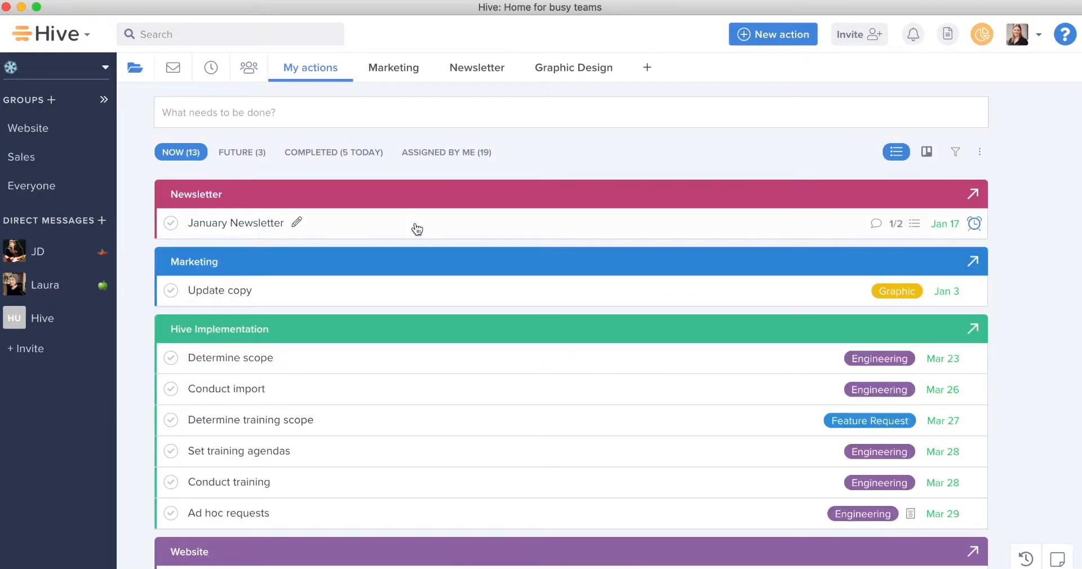
mouse_move(602, 249)
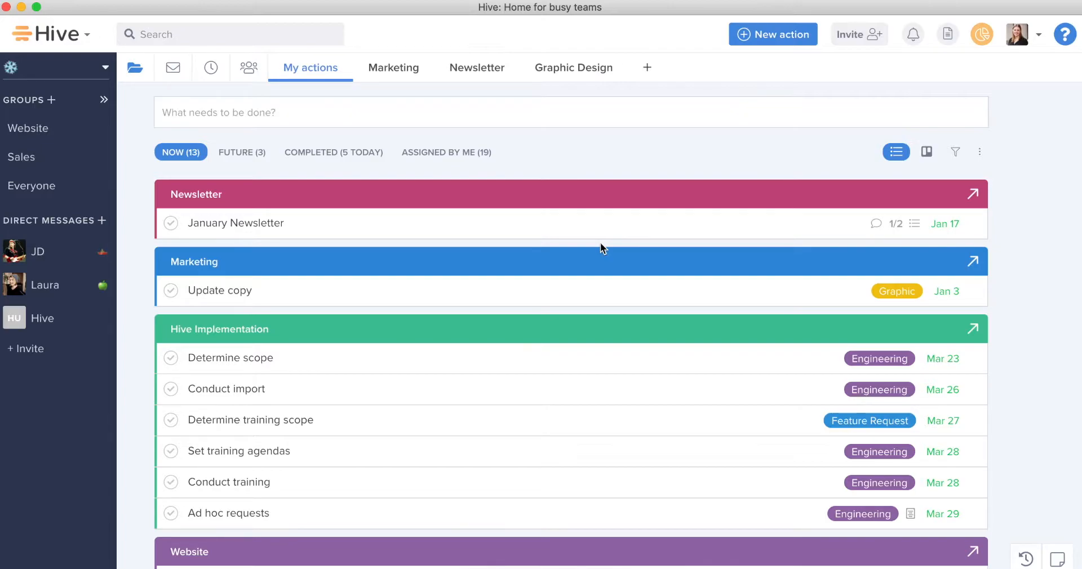
scroll(down, 3)
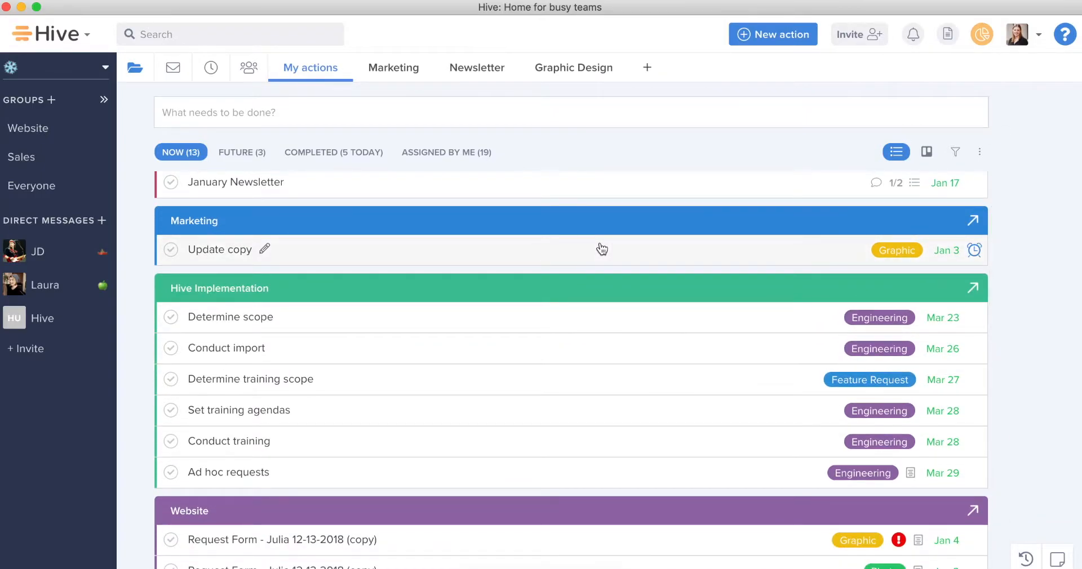
scroll(down, 3)
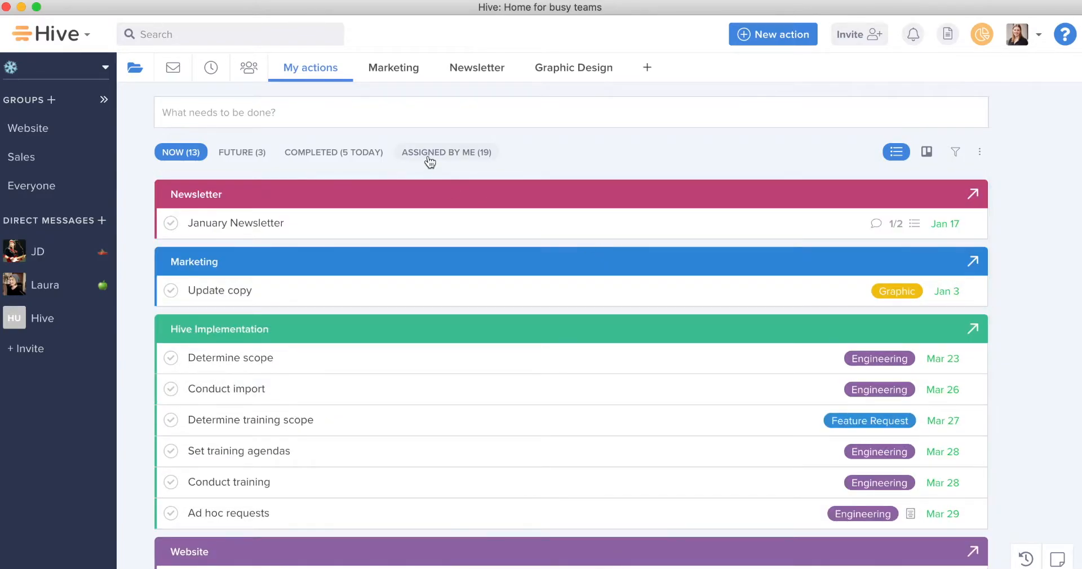
Step: Switch to Assigned by me and browse the delegated actions grouped by project
click(446, 153)
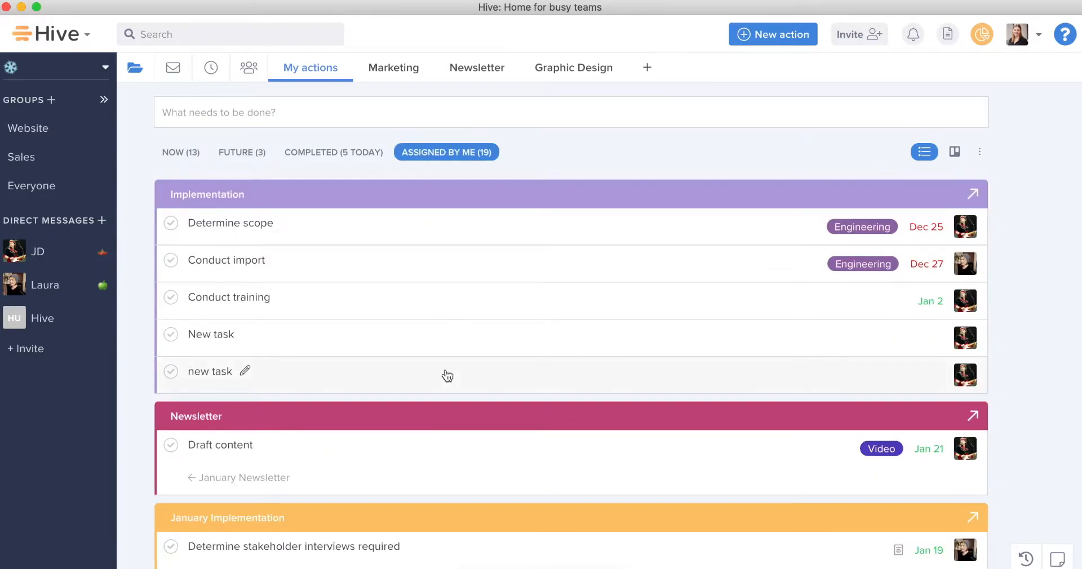
scroll(down, 3)
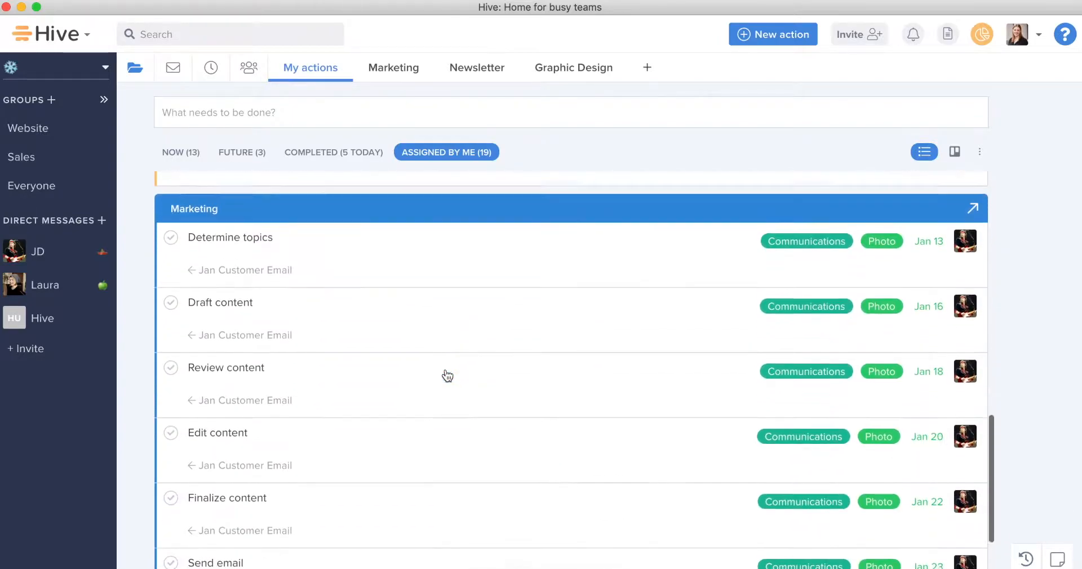
scroll(down, 3)
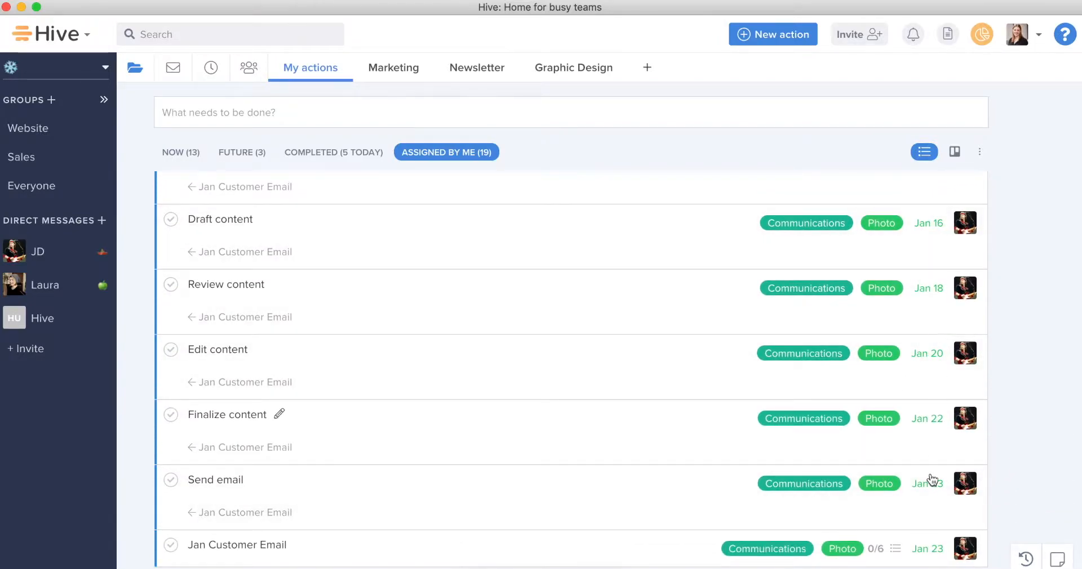
mouse_move(720, 490)
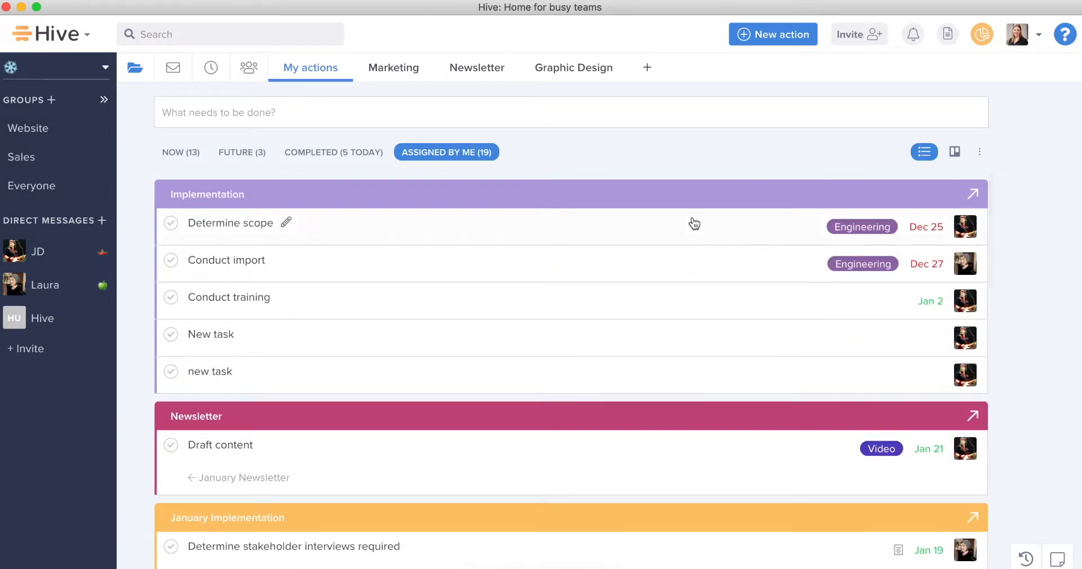
Step: Open the Determine scope action, visit its Implementation project, then return to My actions
click(230, 223)
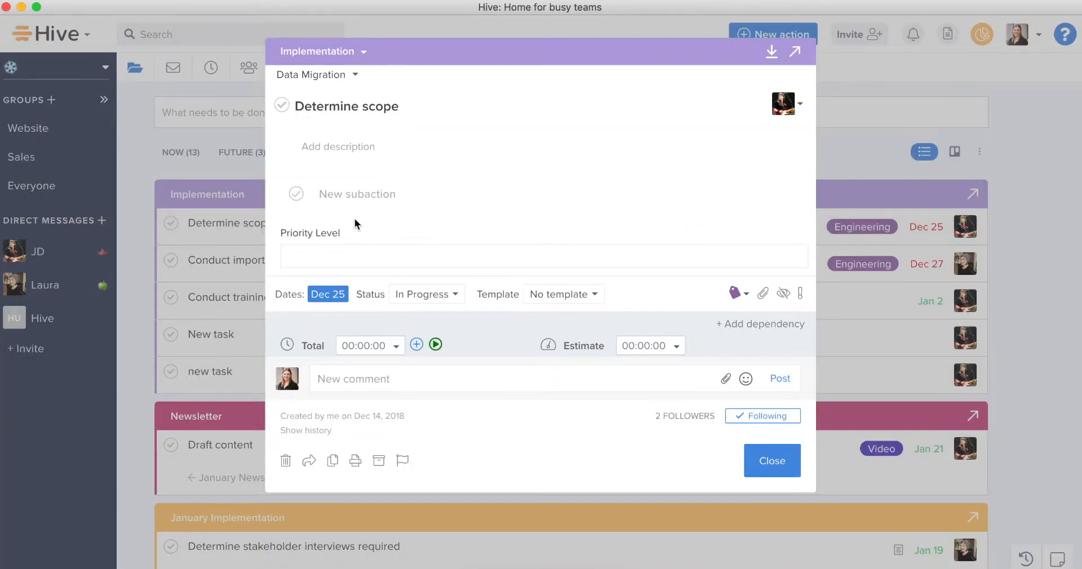
click(772, 460)
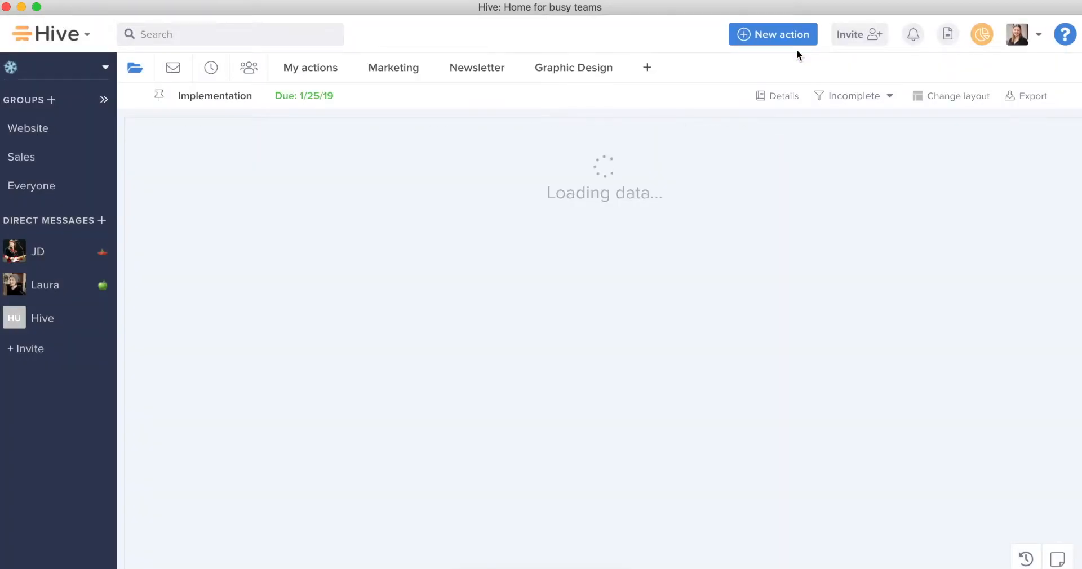
click(310, 67)
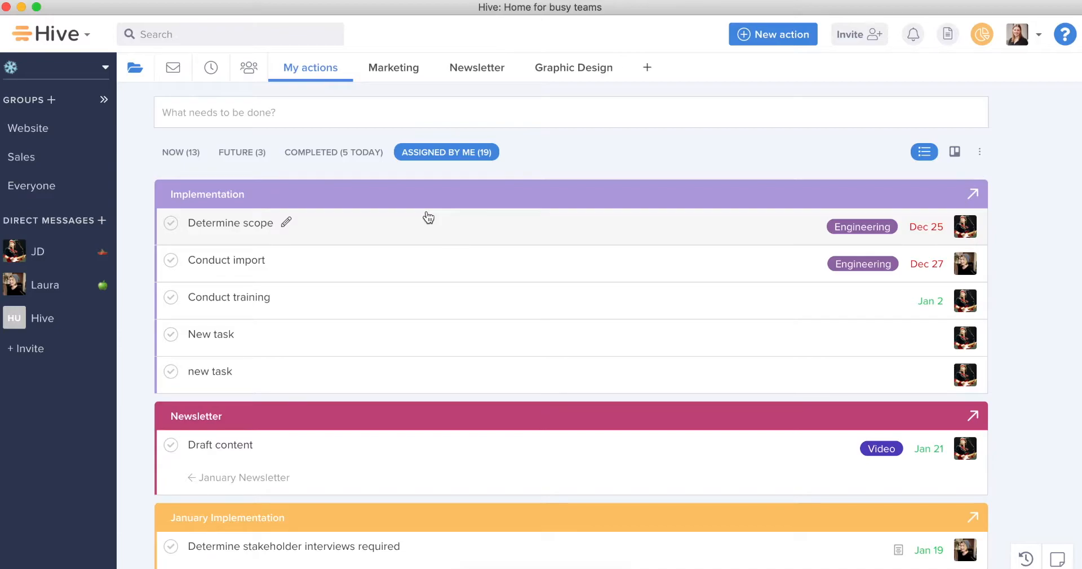
mouse_move(198, 161)
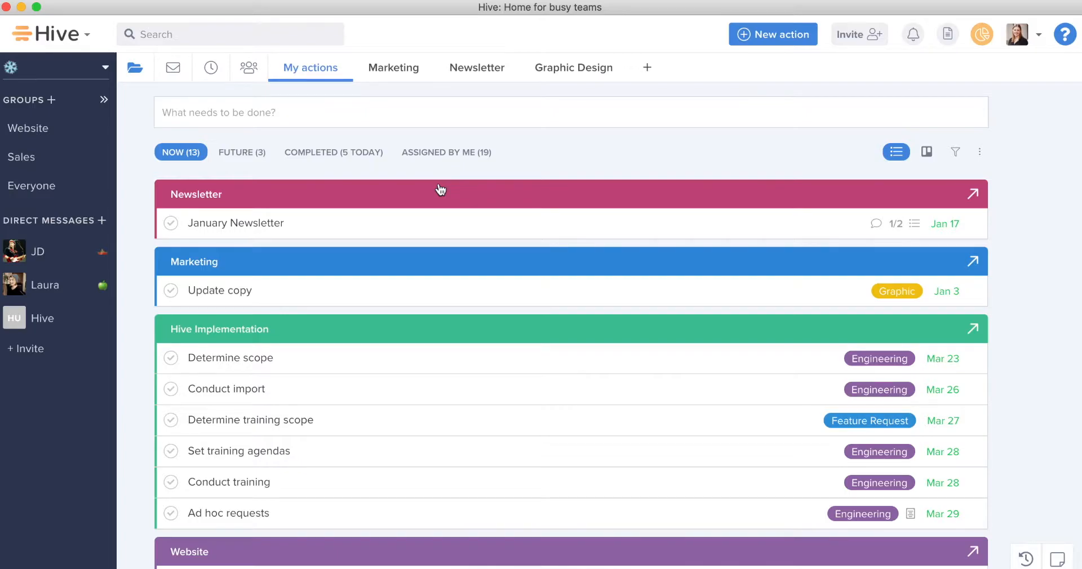
Step: Visit the pinned Newsletter and Marketing projects, returning to My actions each time
click(477, 68)
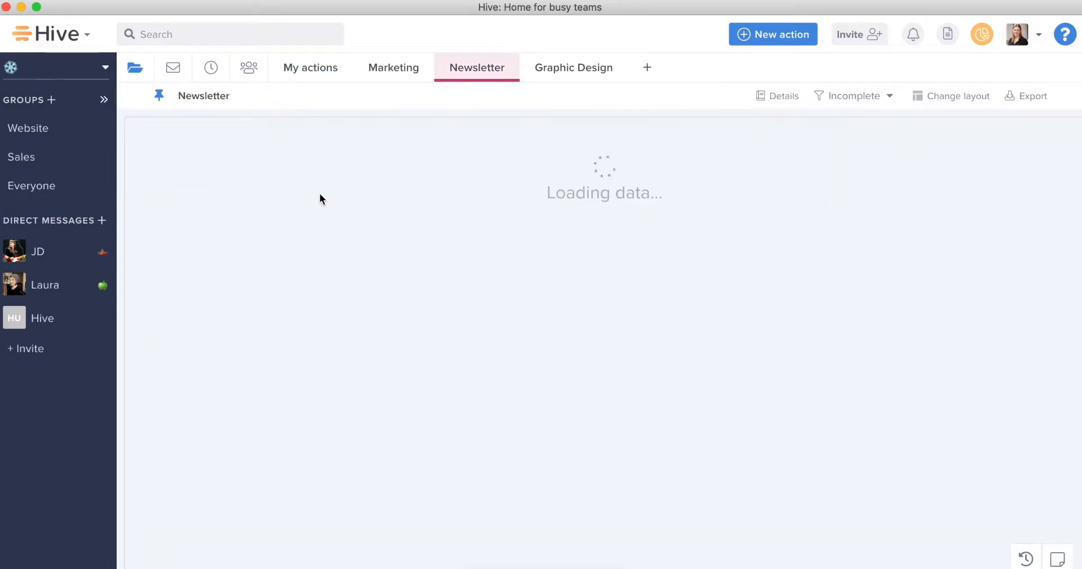
click(135, 67)
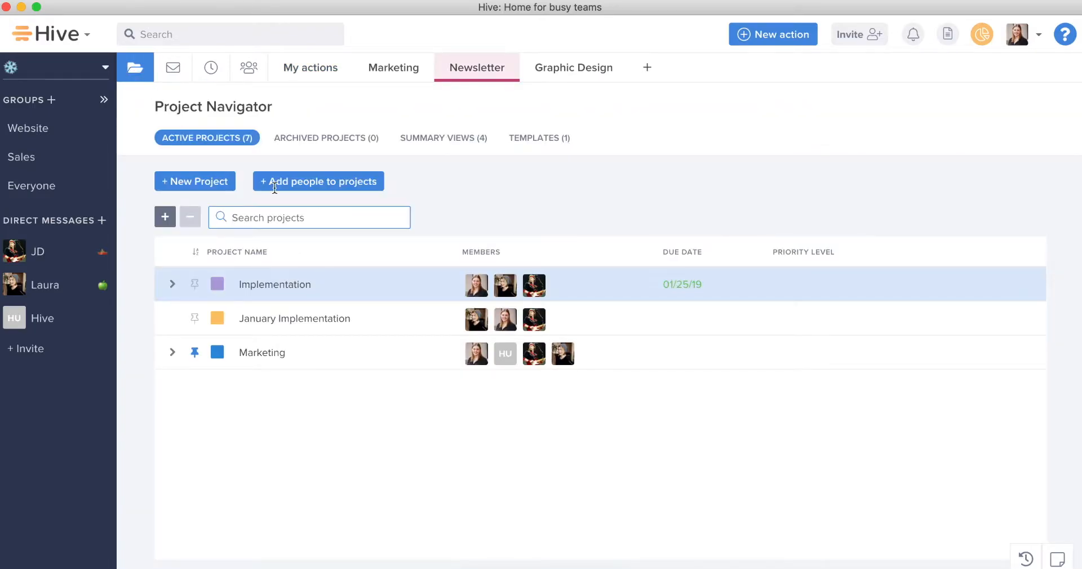
click(310, 68)
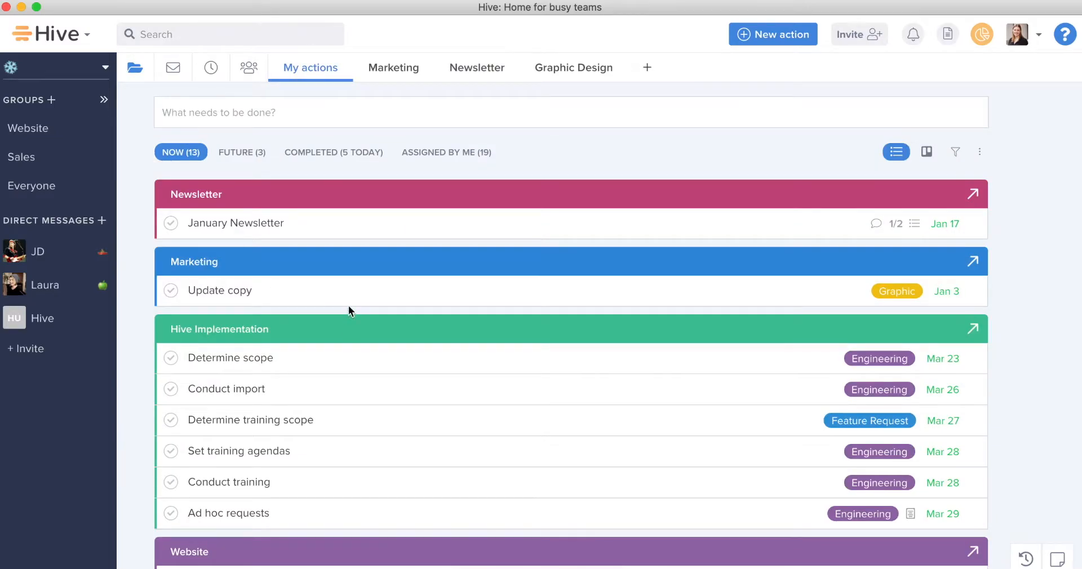
click(220, 290)
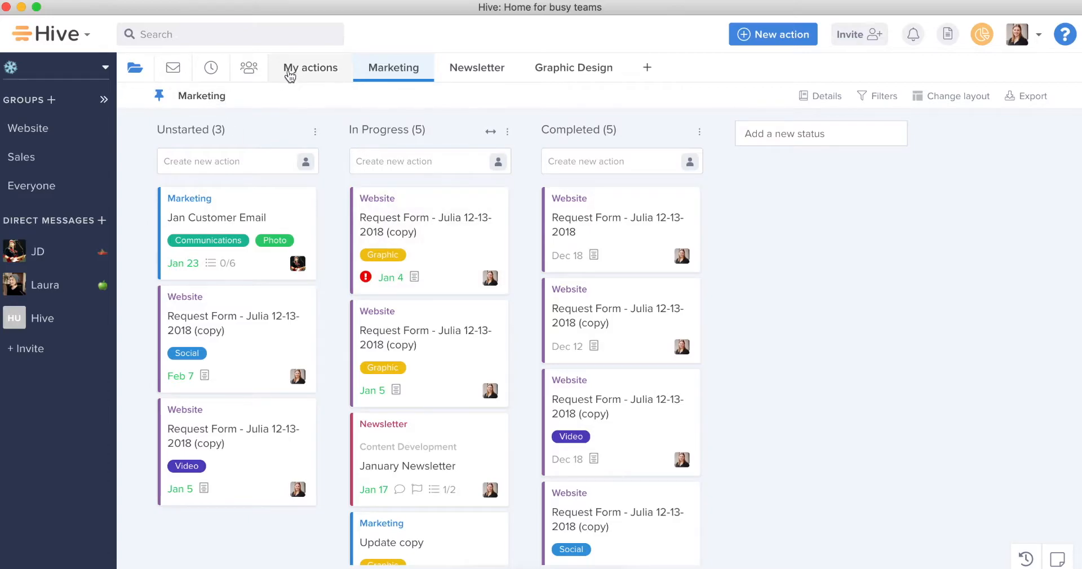
click(310, 68)
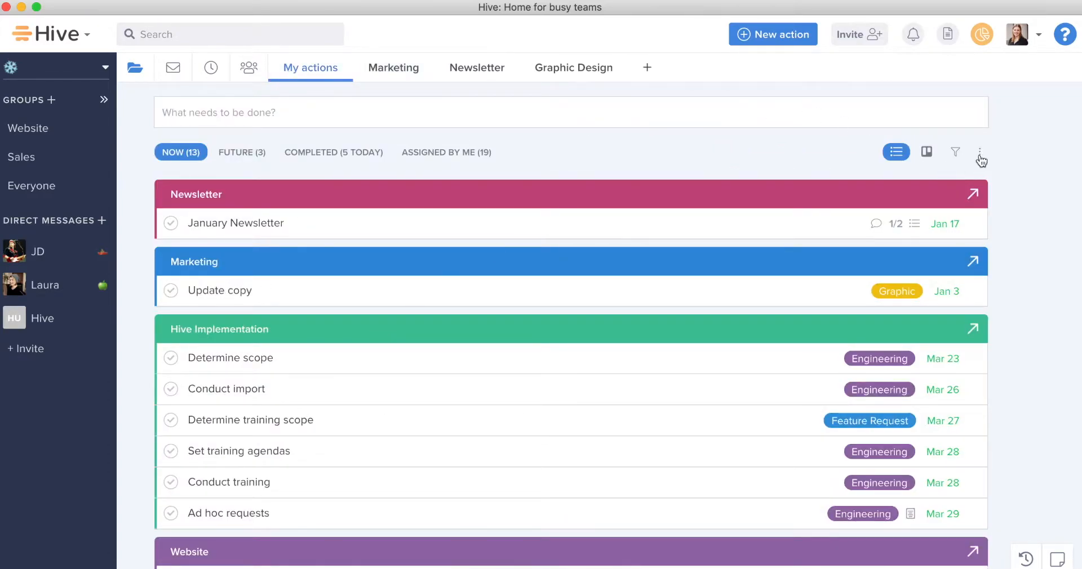
Step: Filter the Now actions by due date, first This month, then No due date
click(980, 152)
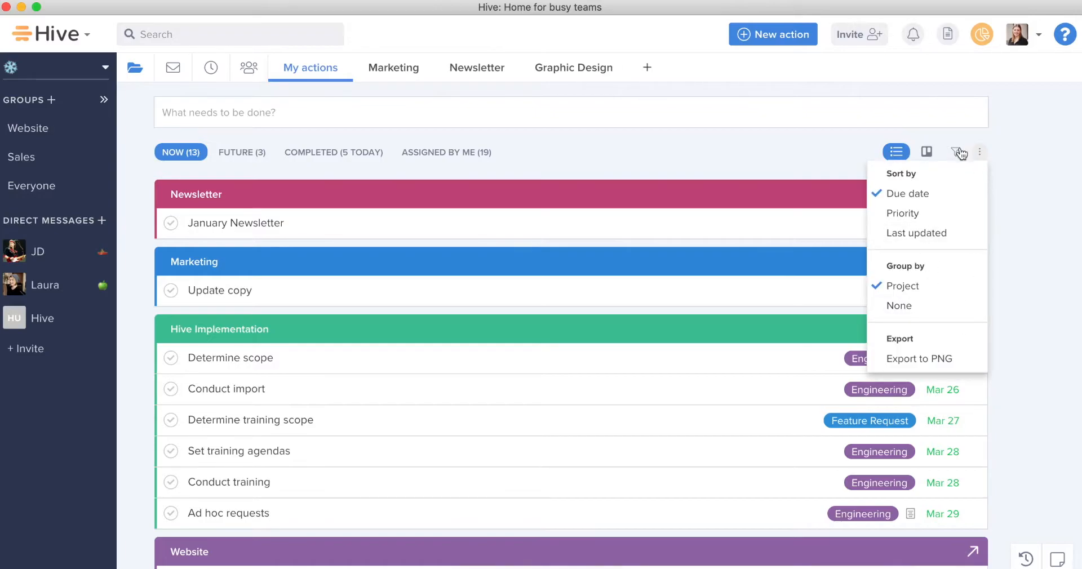
click(955, 151)
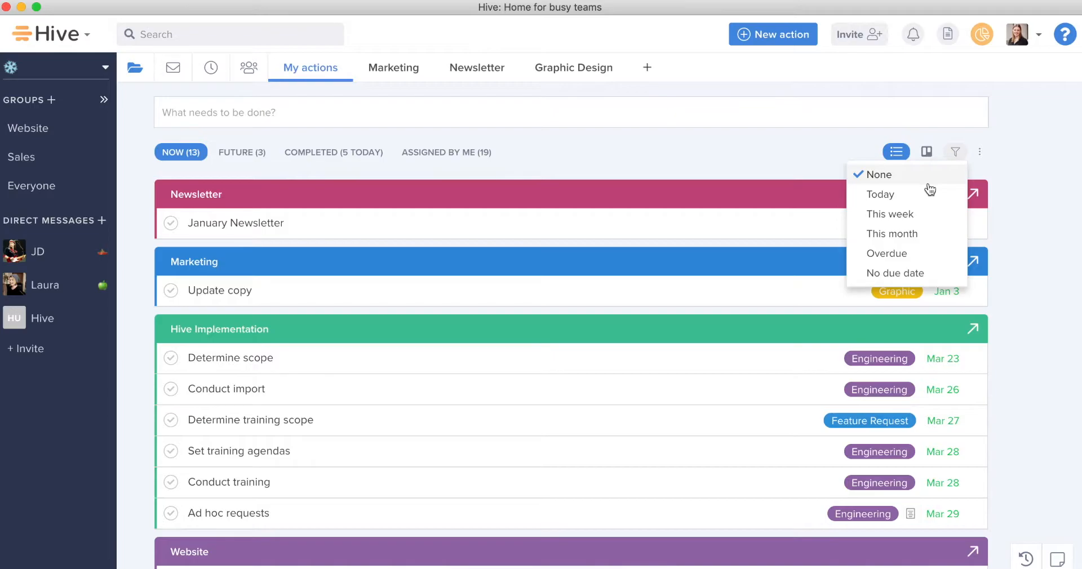
mouse_move(918, 239)
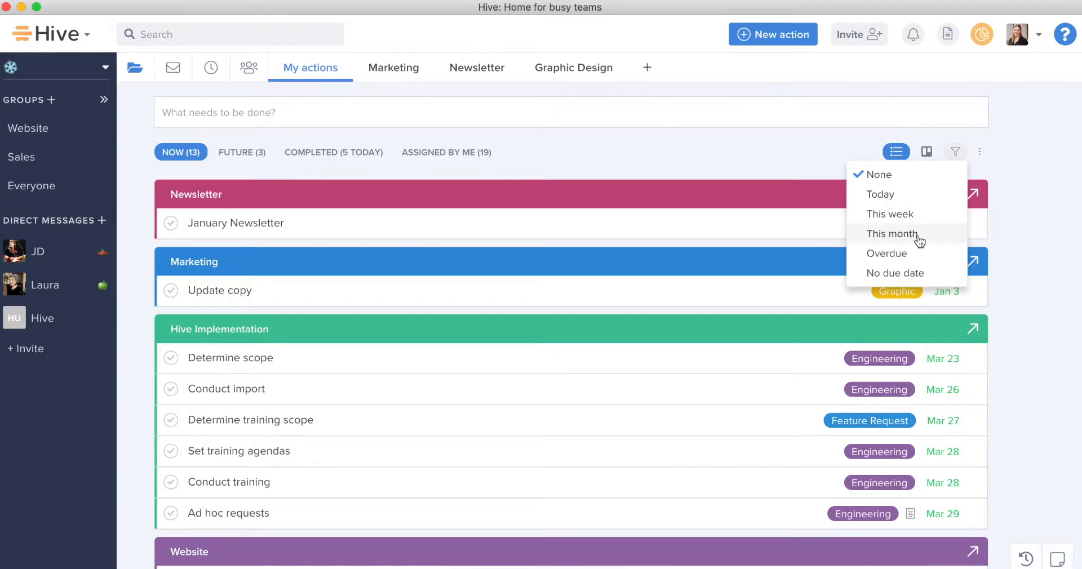
click(891, 234)
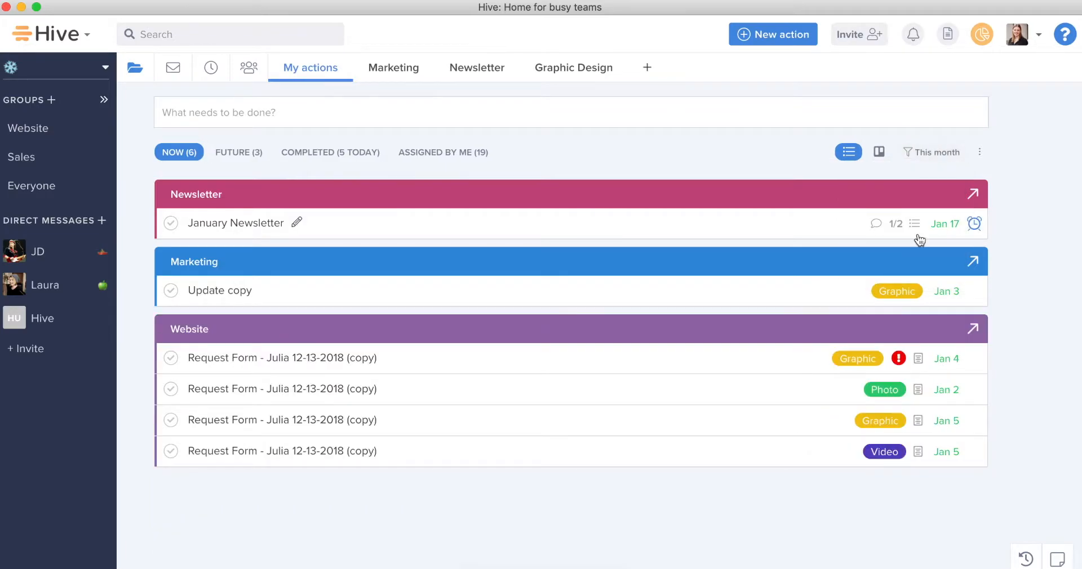
mouse_move(860, 334)
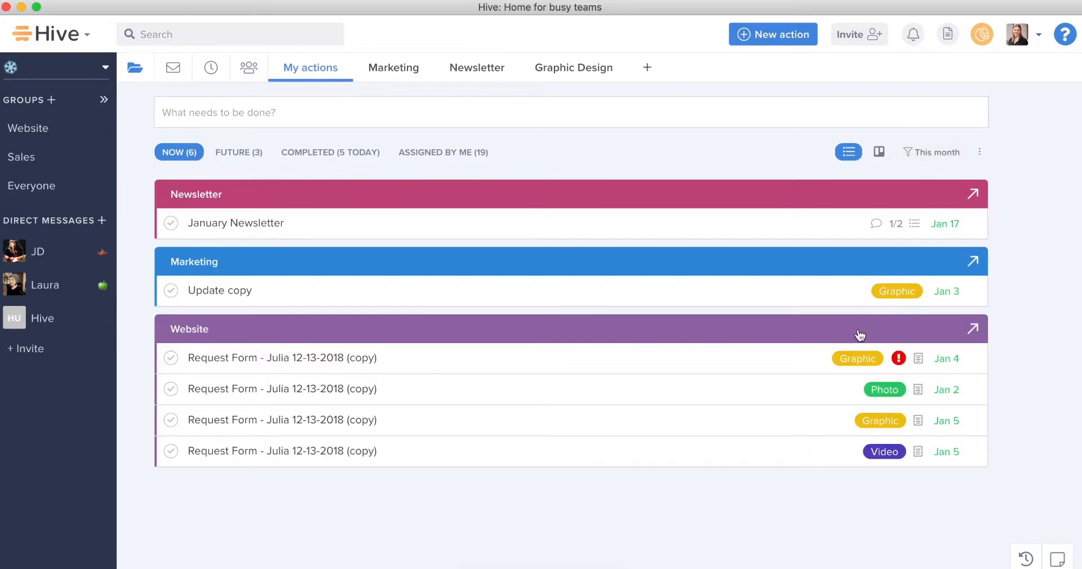
mouse_move(934, 154)
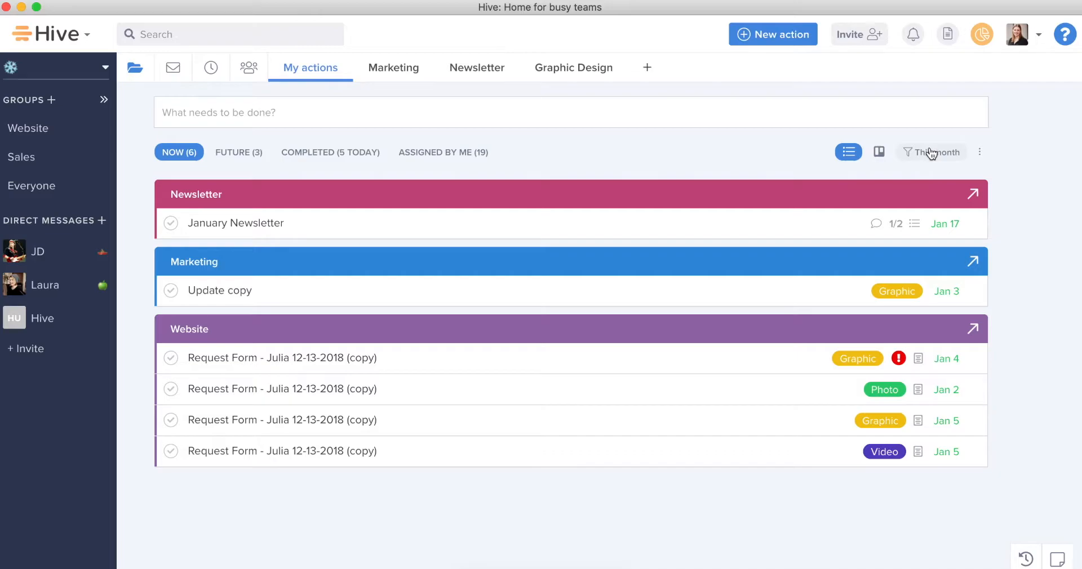
click(931, 152)
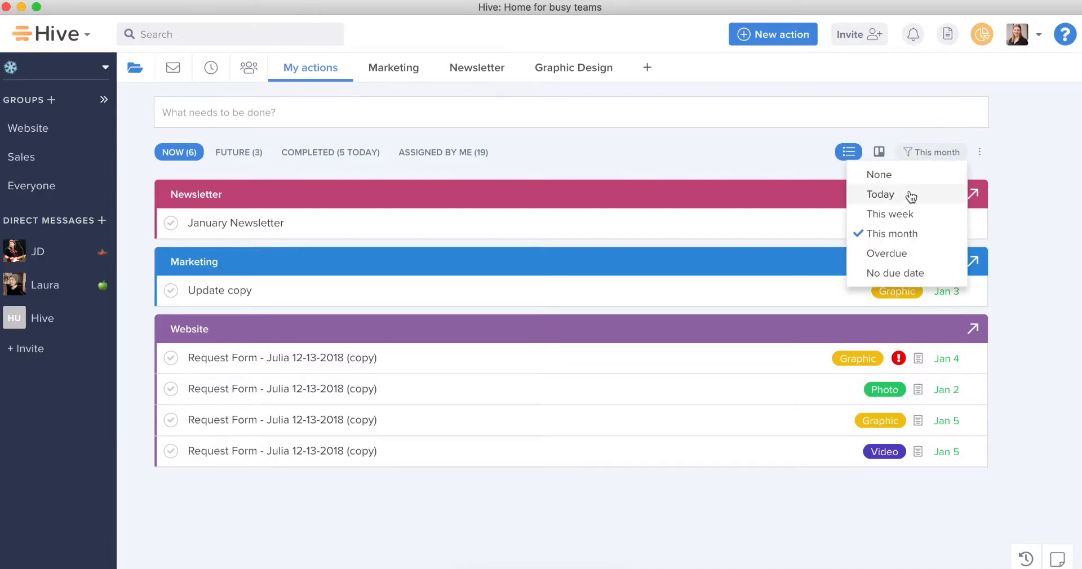
mouse_move(945, 206)
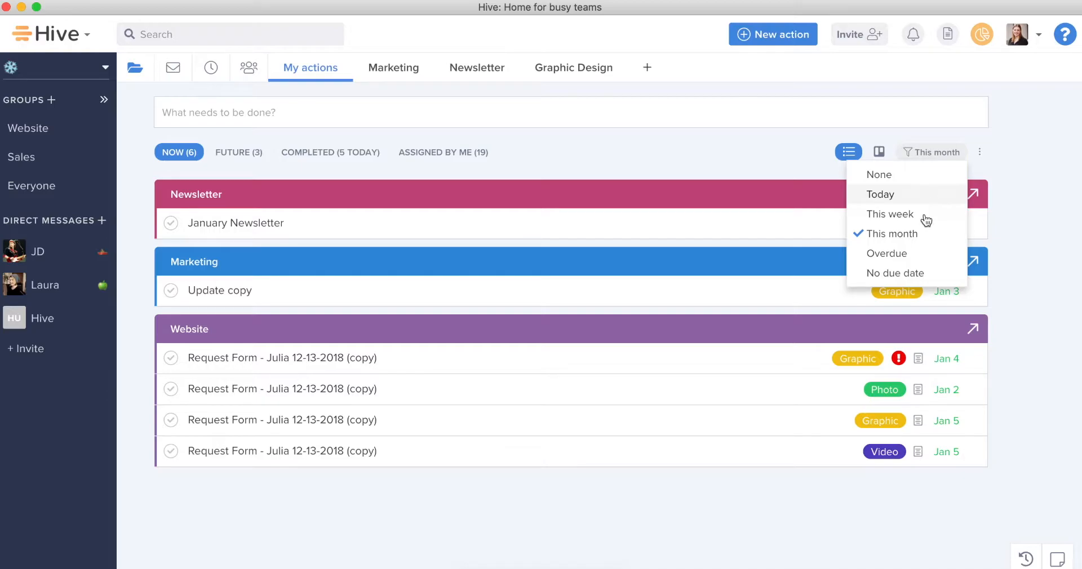
click(895, 273)
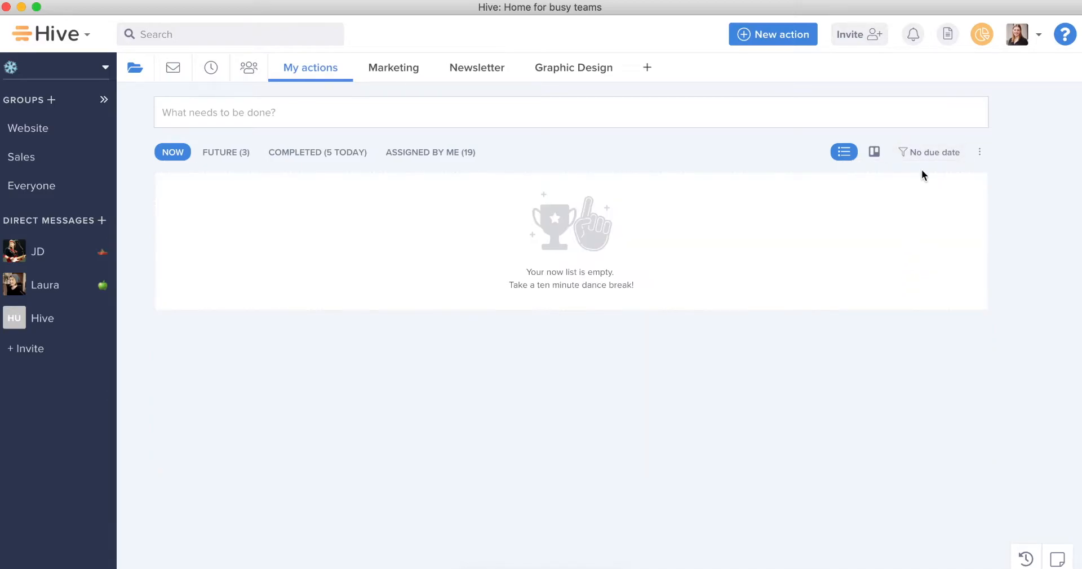
mouse_move(917, 179)
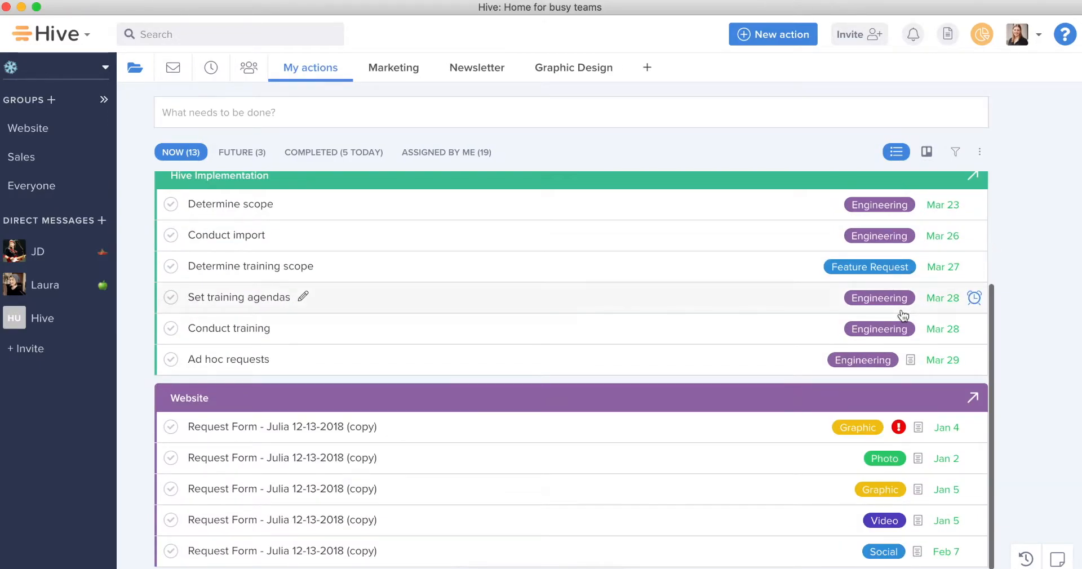
scroll(up, 3)
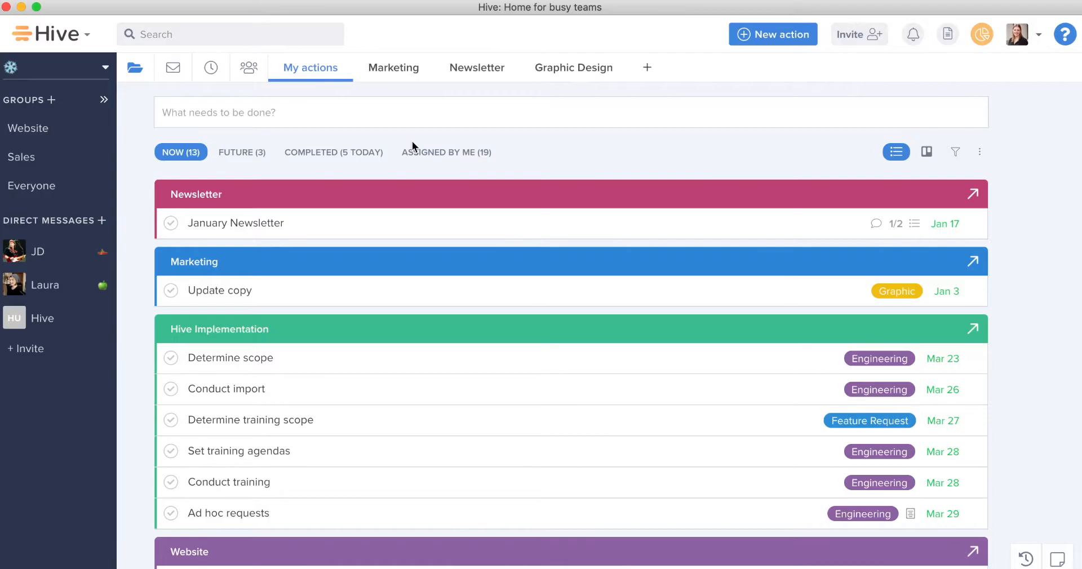
Step: Start a new action titled 'Update the report' and set its due date to Jan 3
click(306, 112)
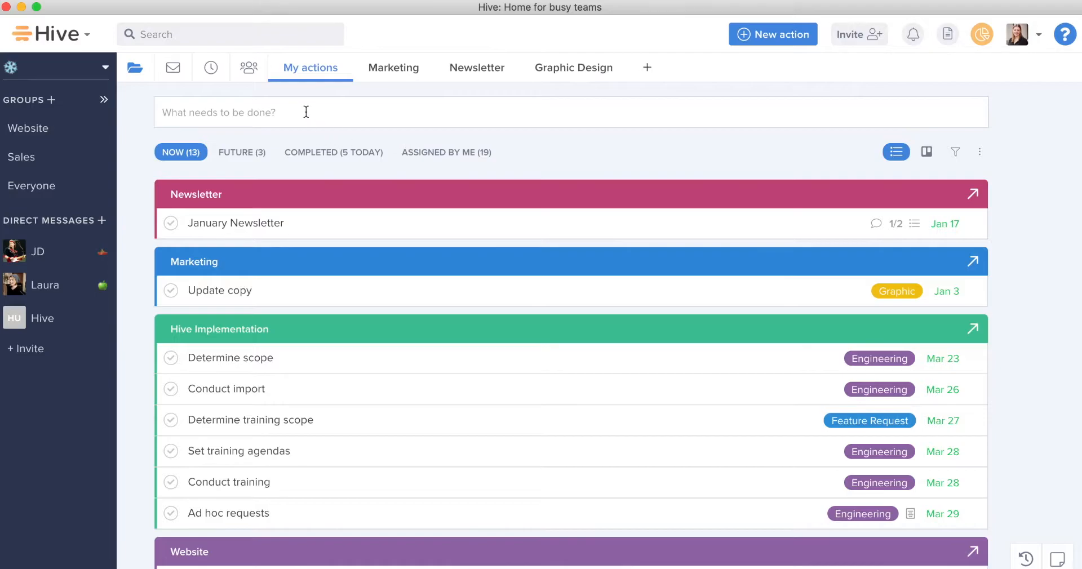
click(303, 112)
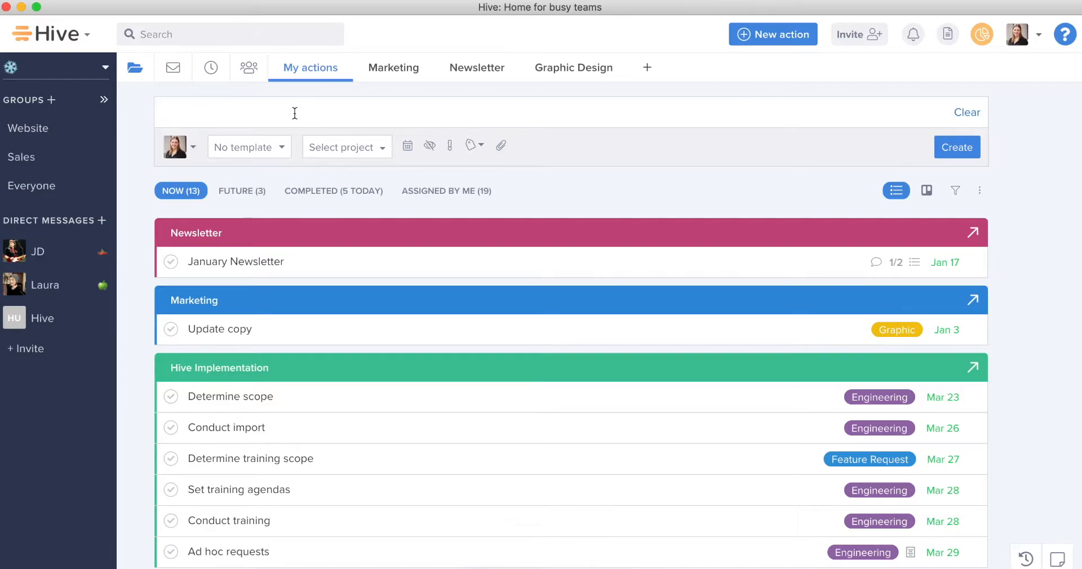
text(Update the report)
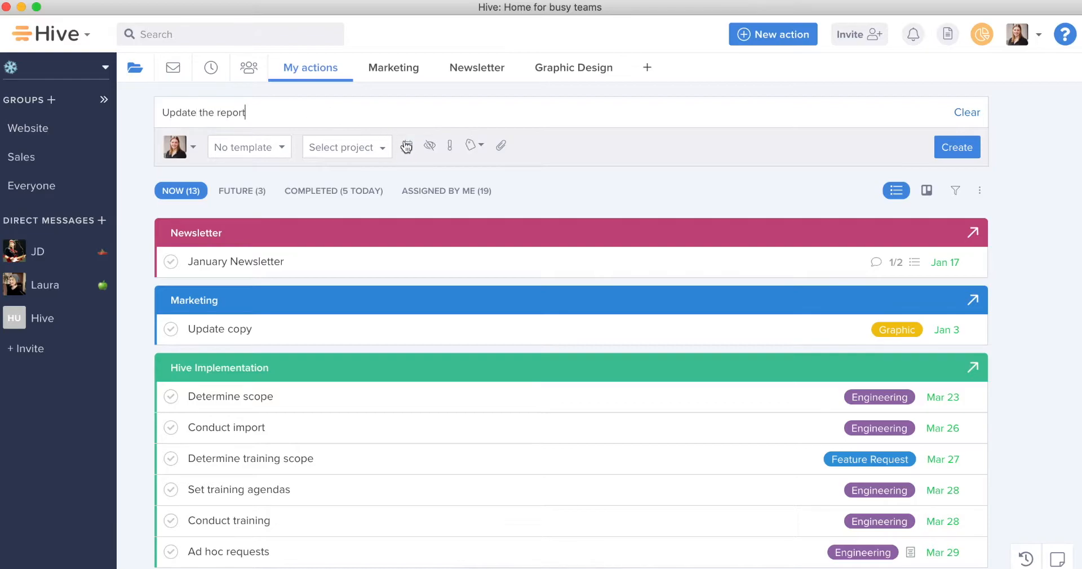
click(347, 147)
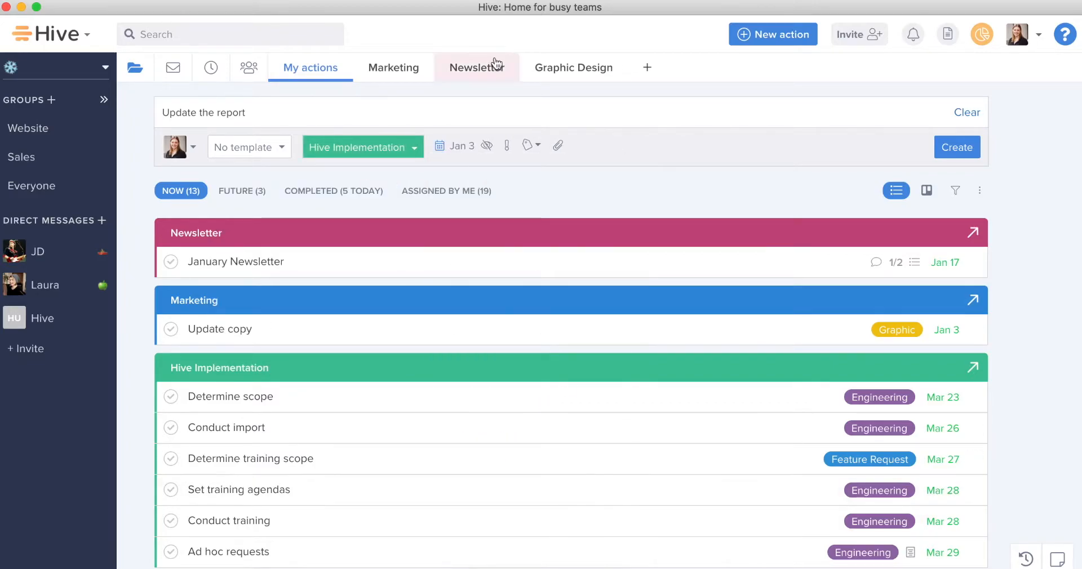
Step: Label it Budgeting, create it, then open and close its details
click(528, 146)
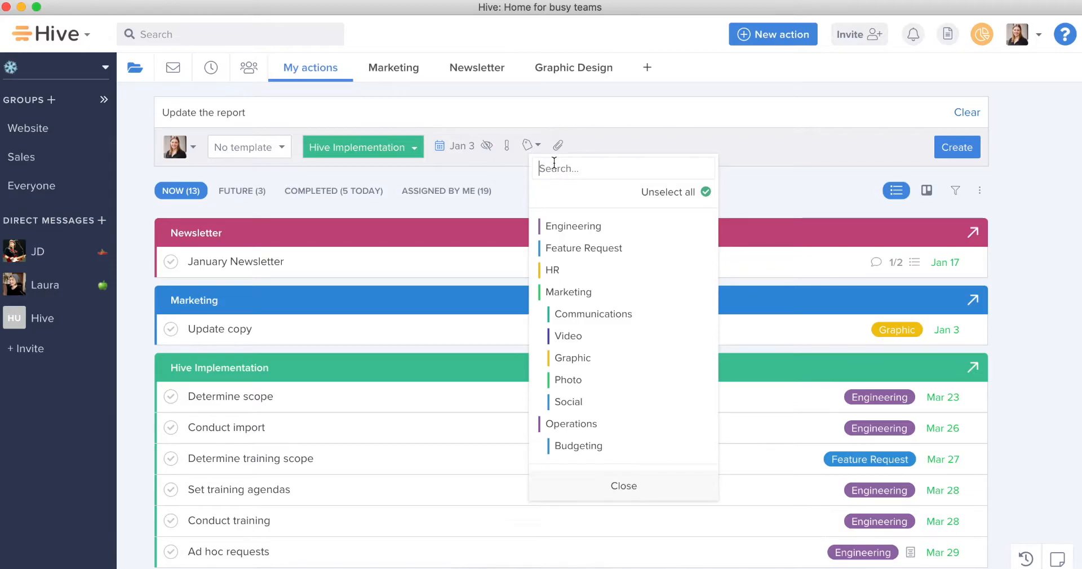
text(budg)
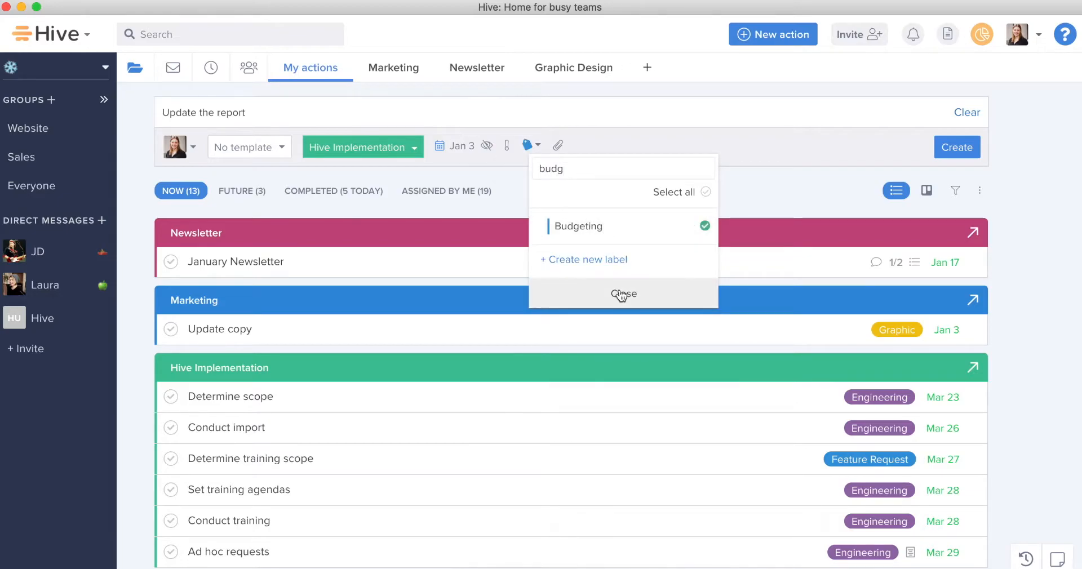
click(623, 294)
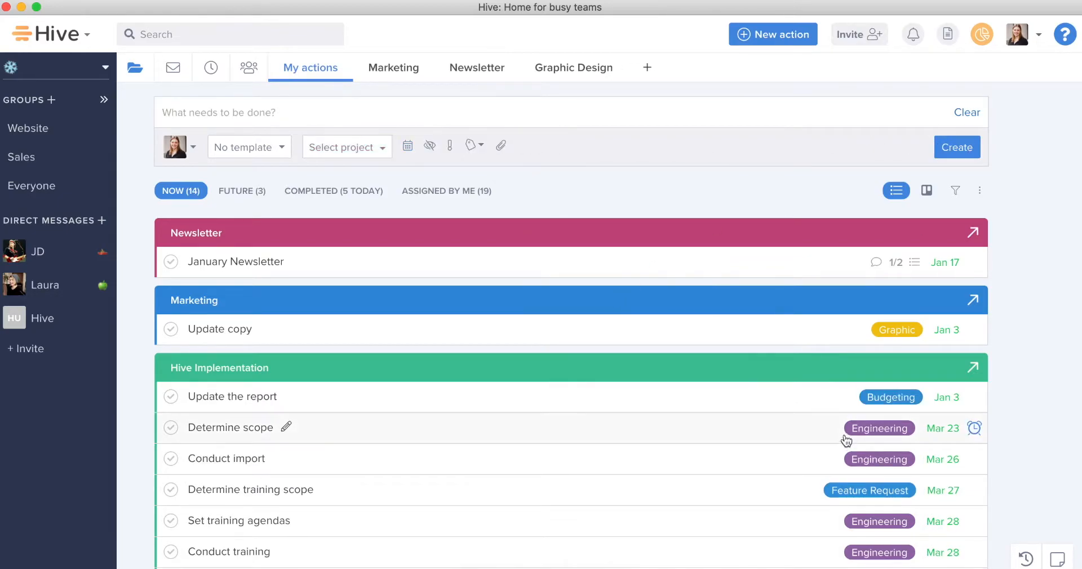
click(231, 396)
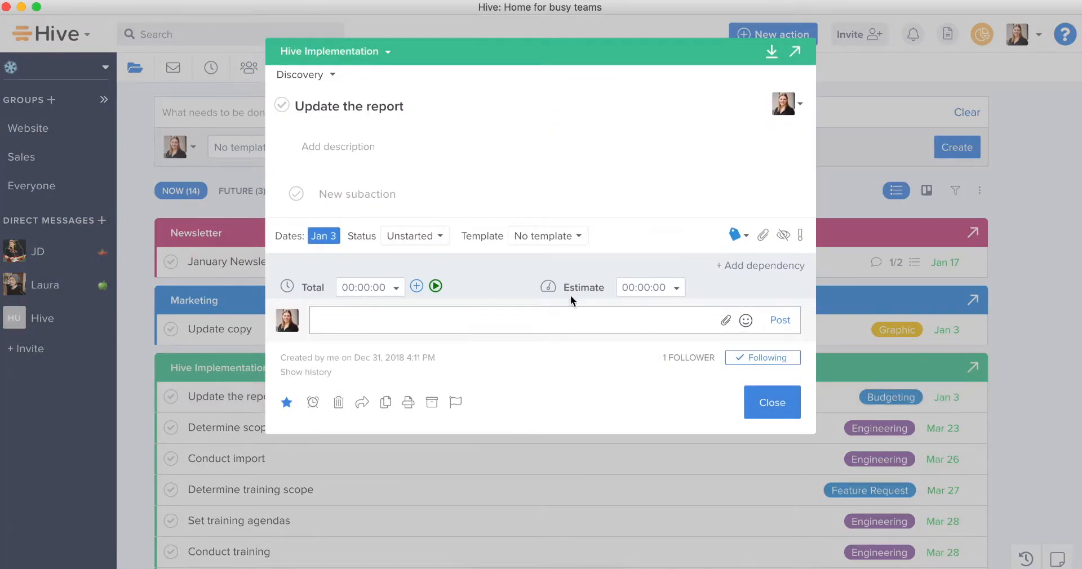
mouse_move(1028, 336)
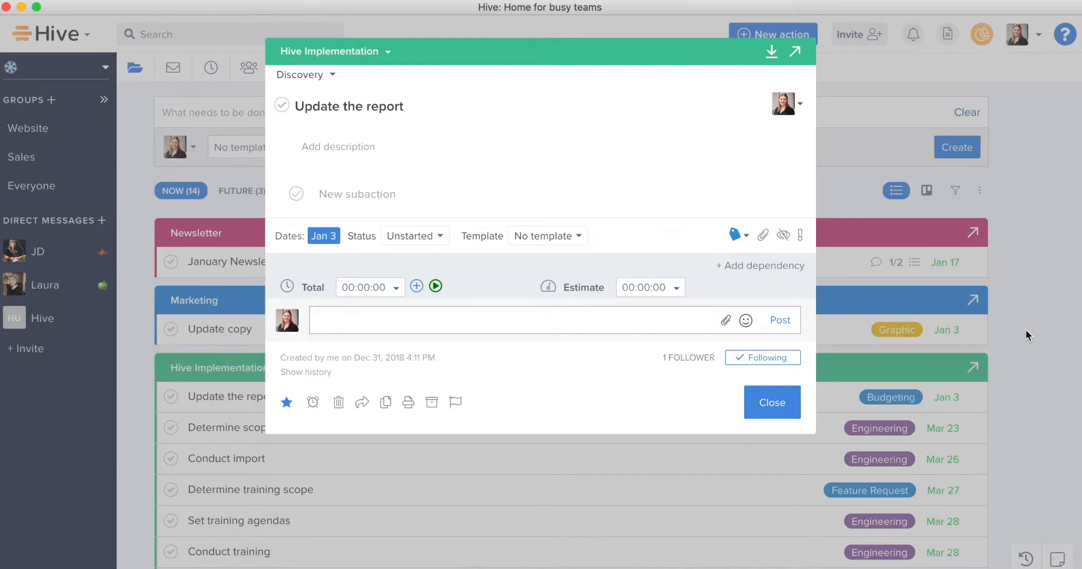
click(772, 403)
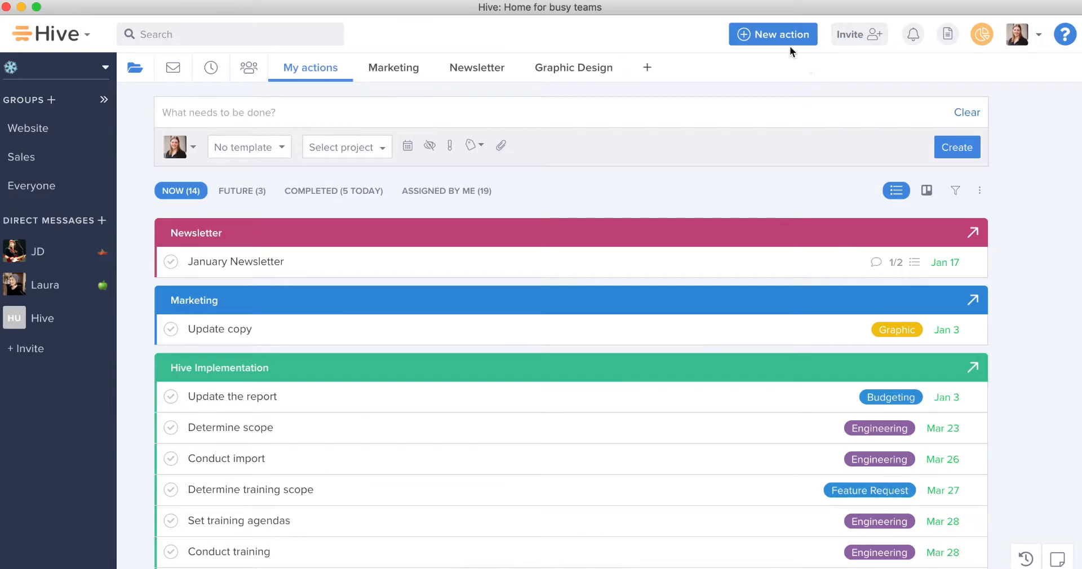
Step: Create 'Draft script for NY video' in Marketing, due Jan 4, and close the card
click(772, 34)
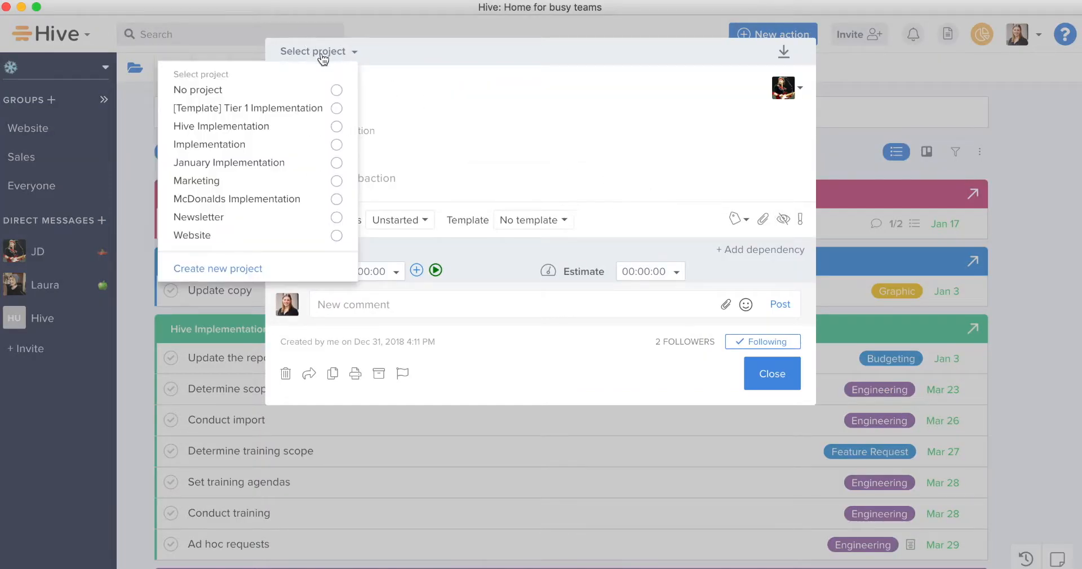
click(196, 181)
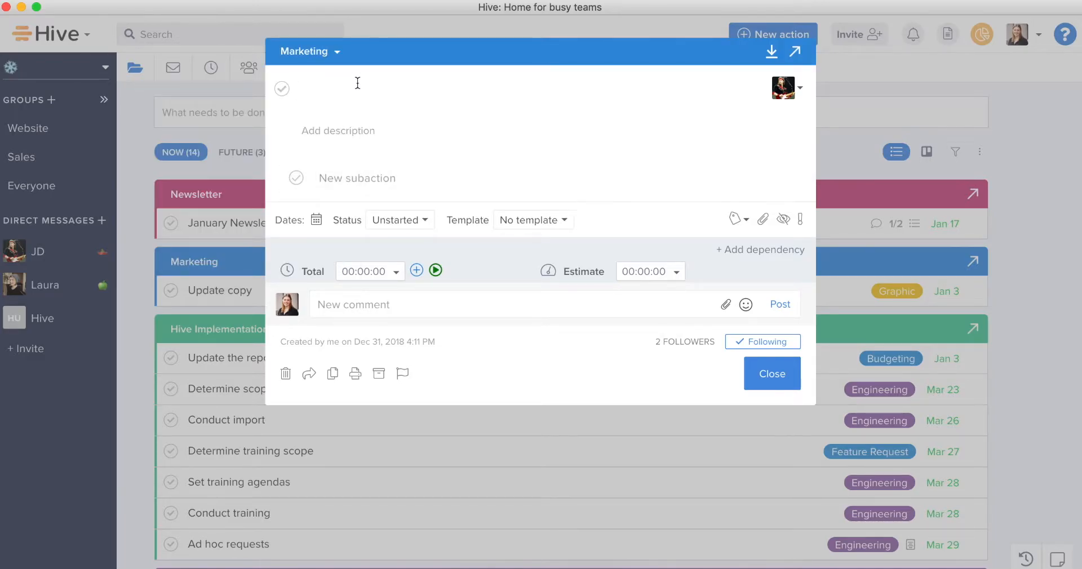
text(Draft script for)
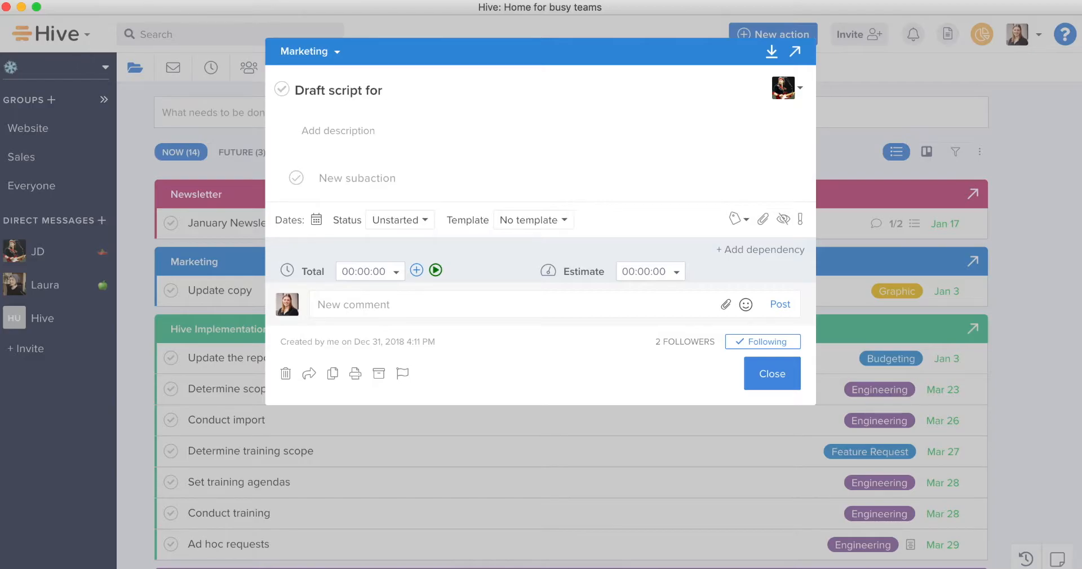
text(NY video)
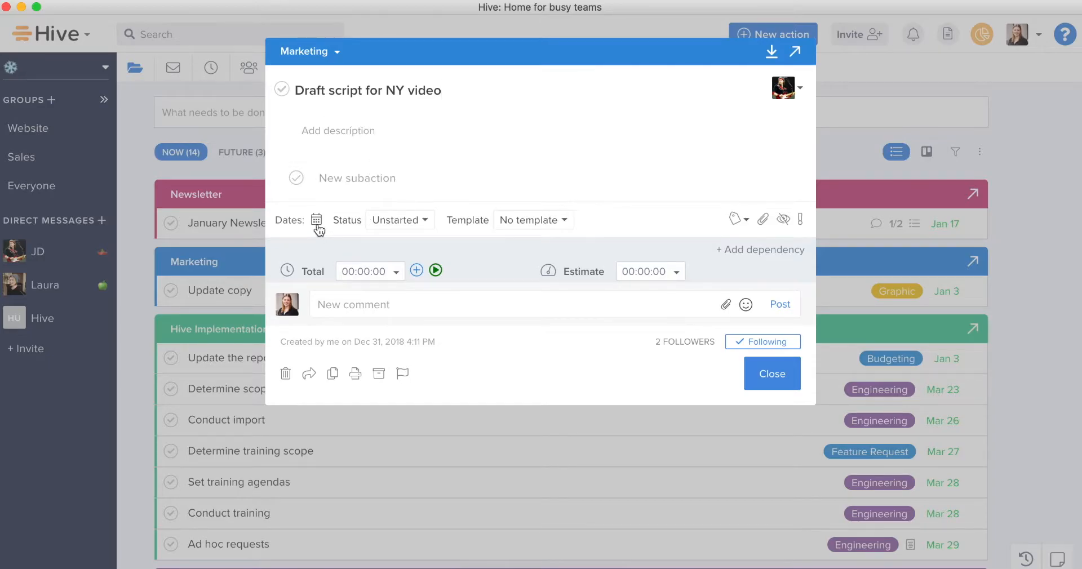
click(316, 220)
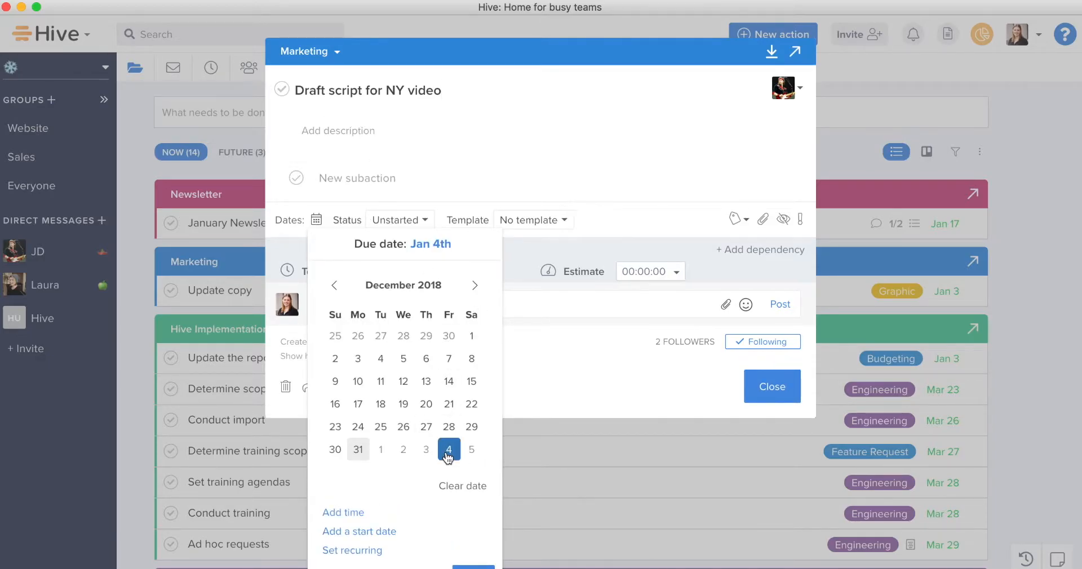
click(448, 449)
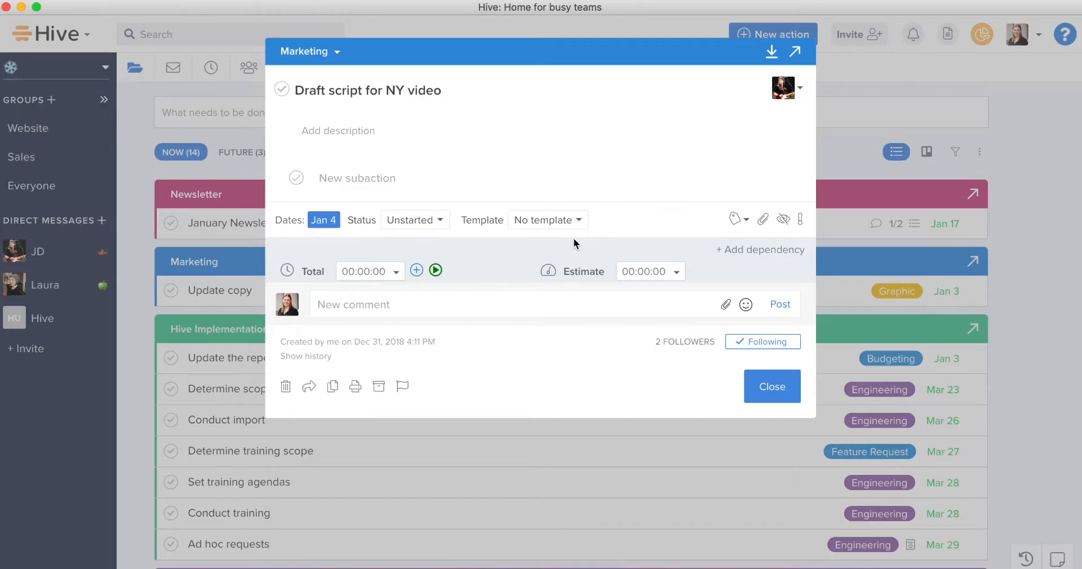
mouse_move(416, 270)
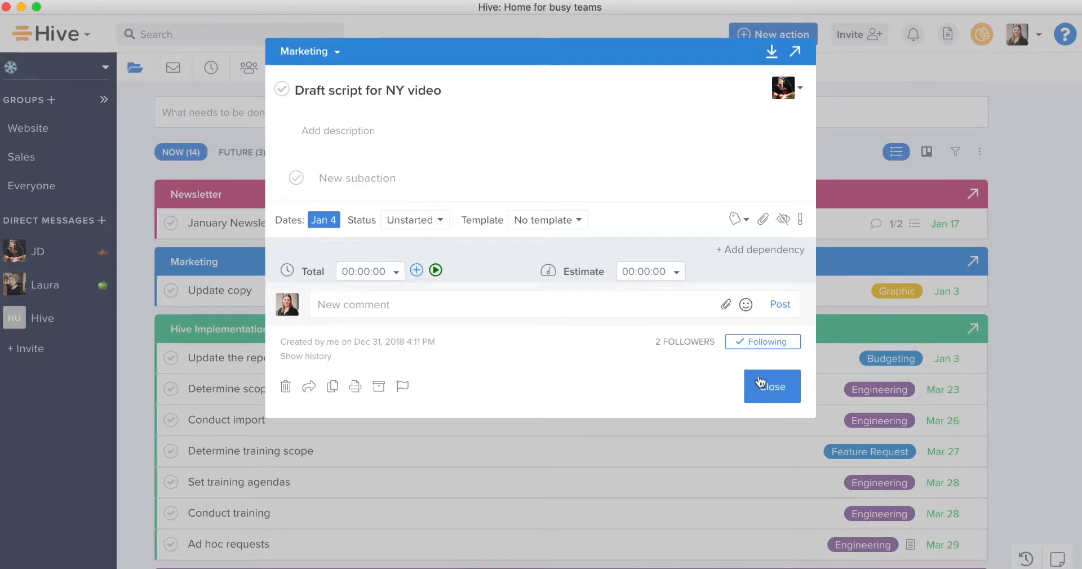
click(772, 385)
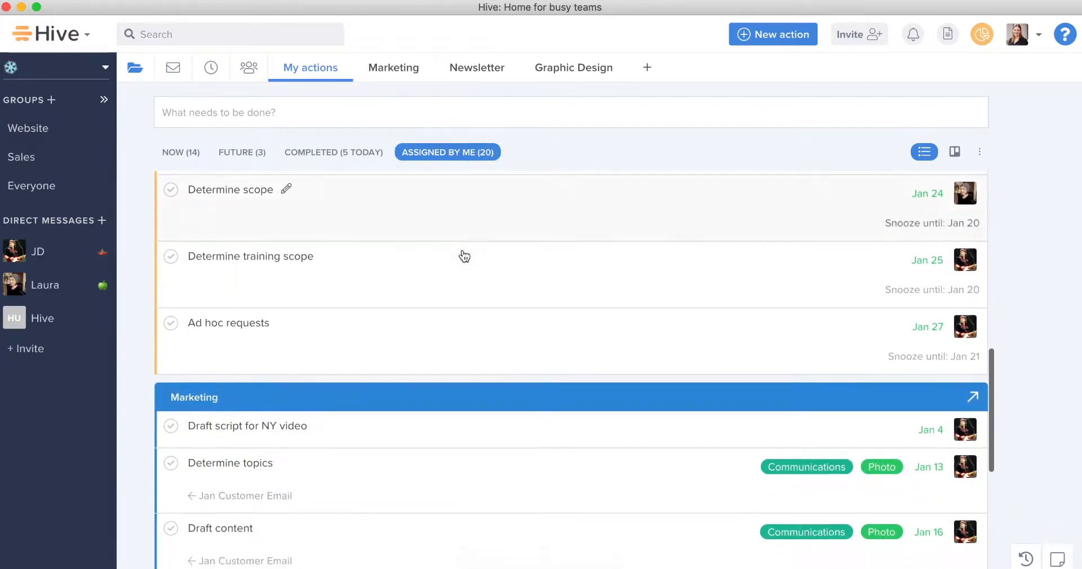
scroll(down, 3)
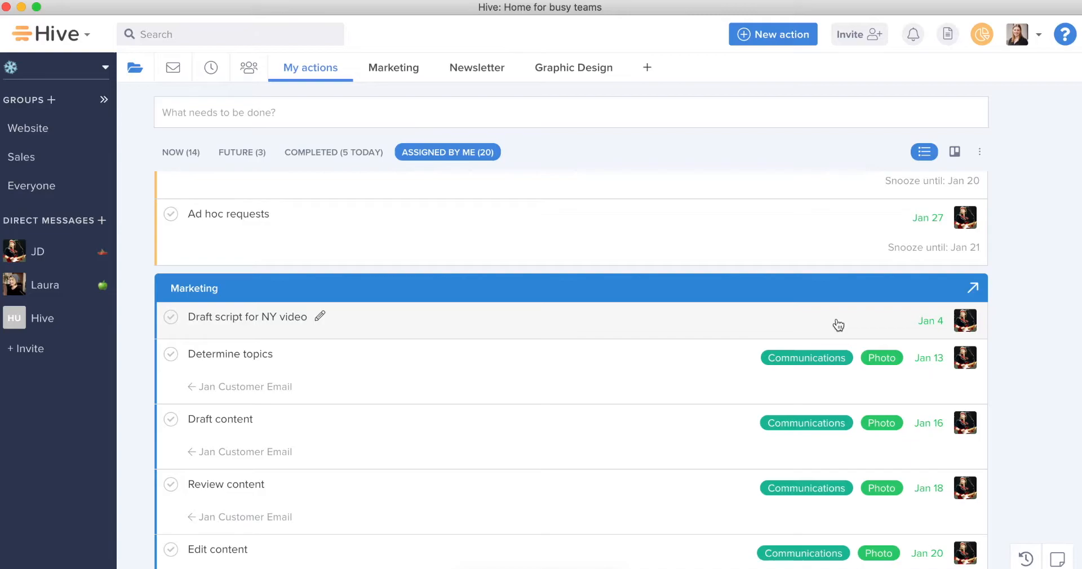
mouse_move(1008, 176)
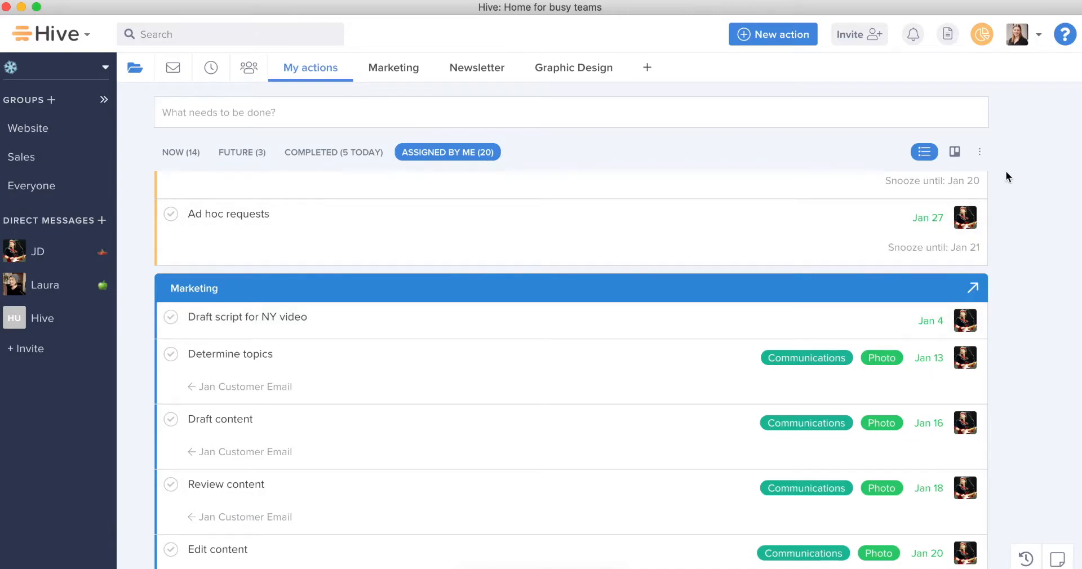
scroll(down, 3)
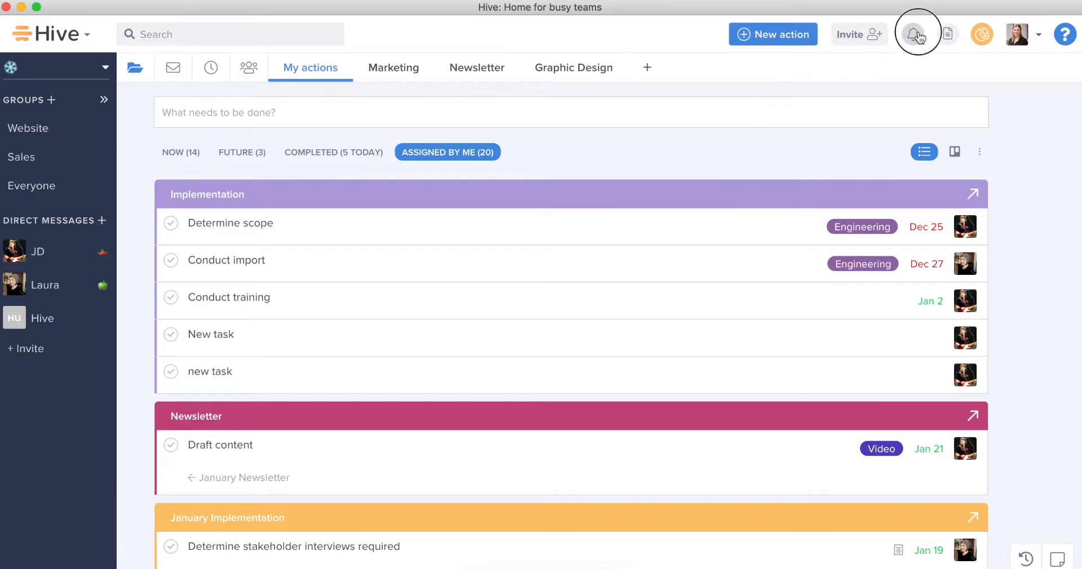
Step: Open the notifications panel and switch to My notifications
click(915, 34)
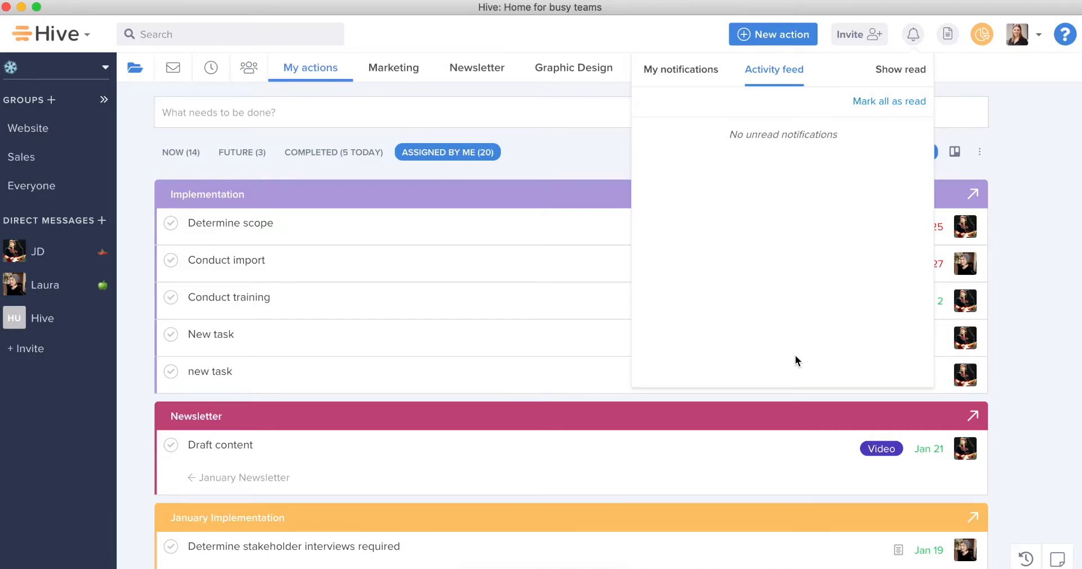
mouse_move(683, 82)
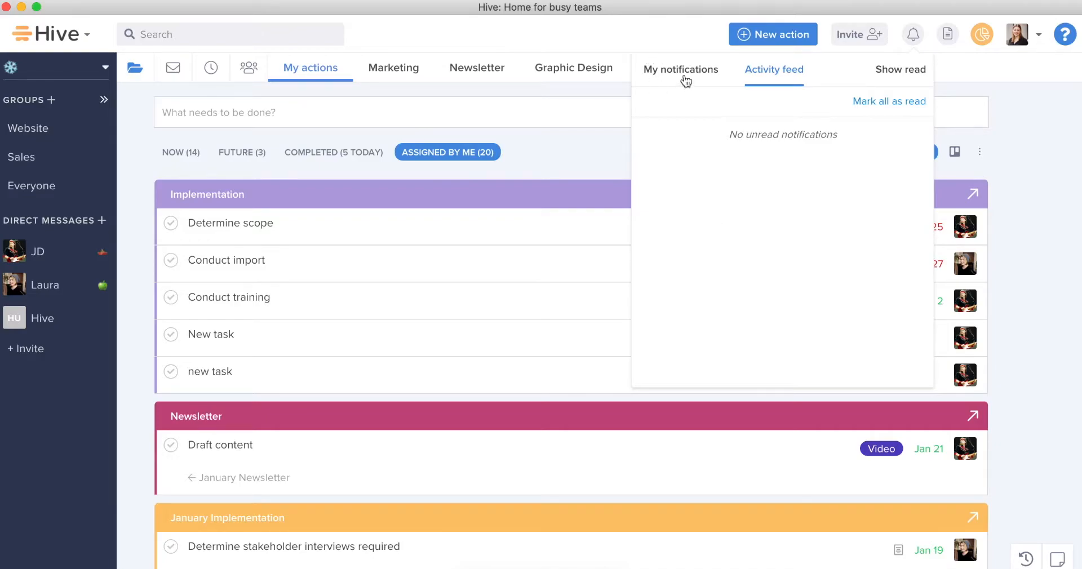
click(681, 70)
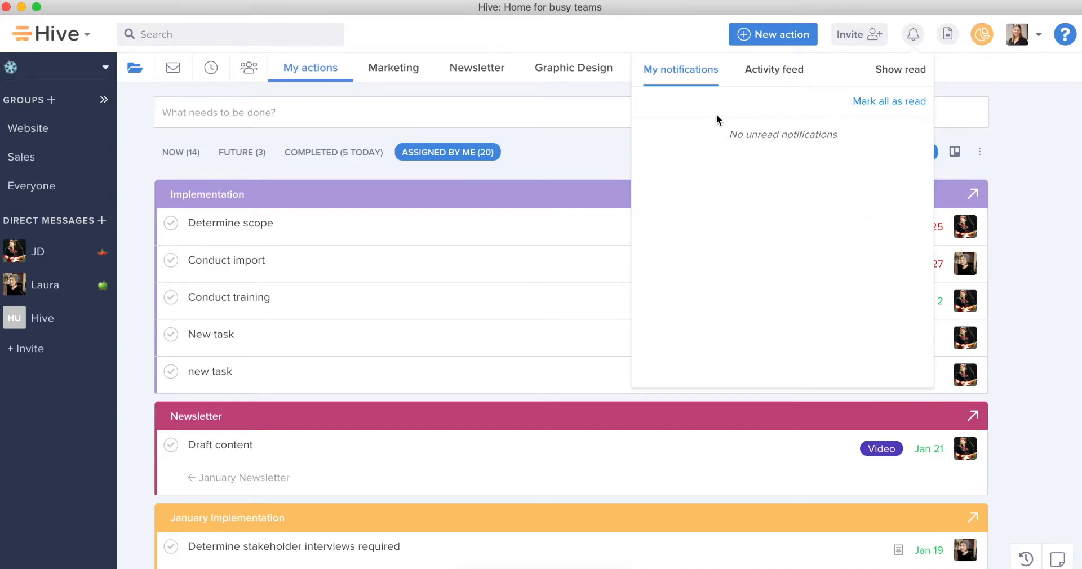
mouse_move(972, 278)
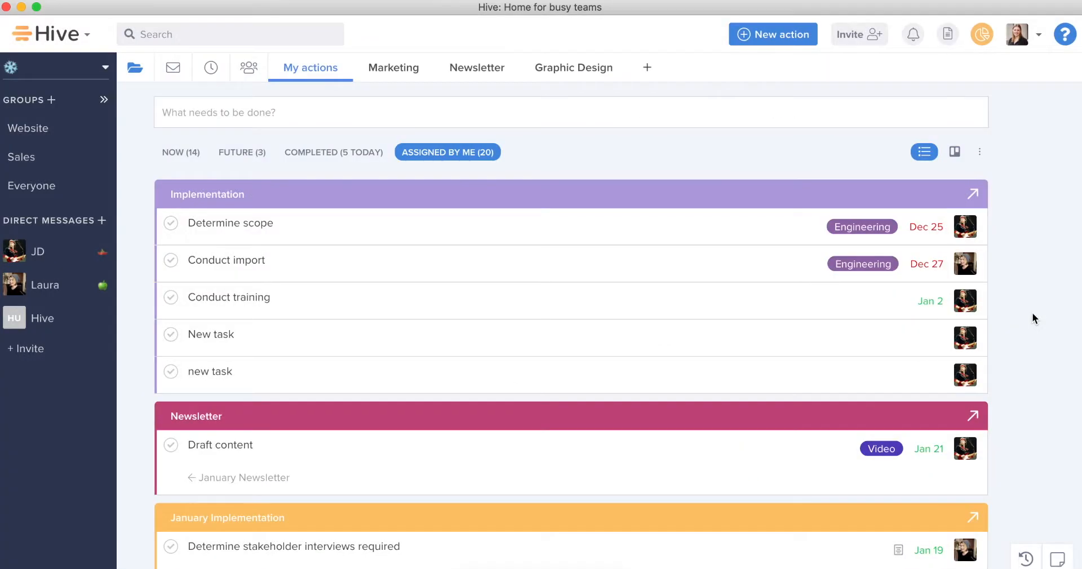
mouse_move(606, 286)
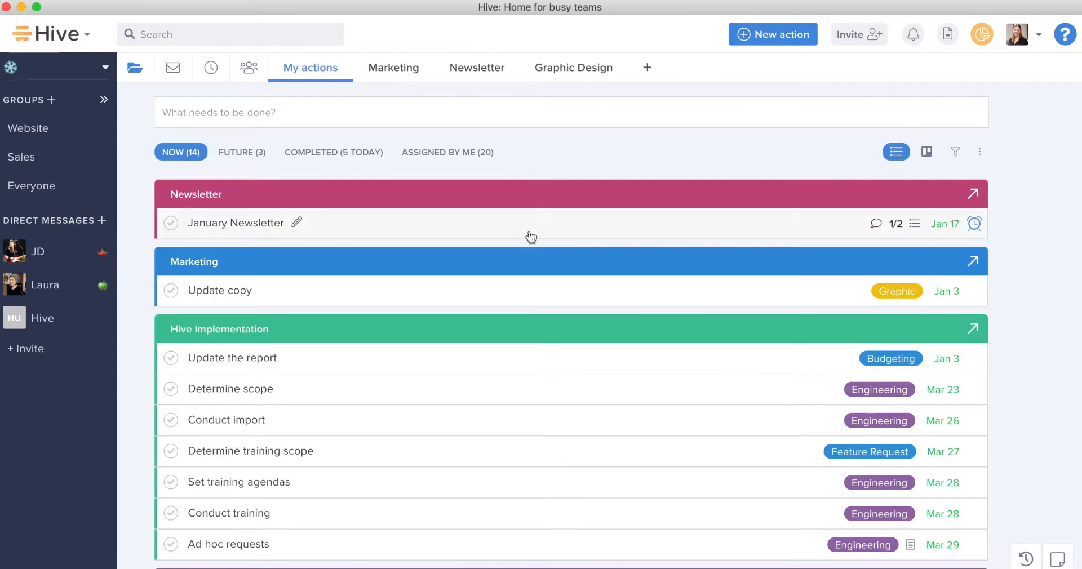
Step: Open the January Newsletter action and minimize it into Recently viewed
click(235, 223)
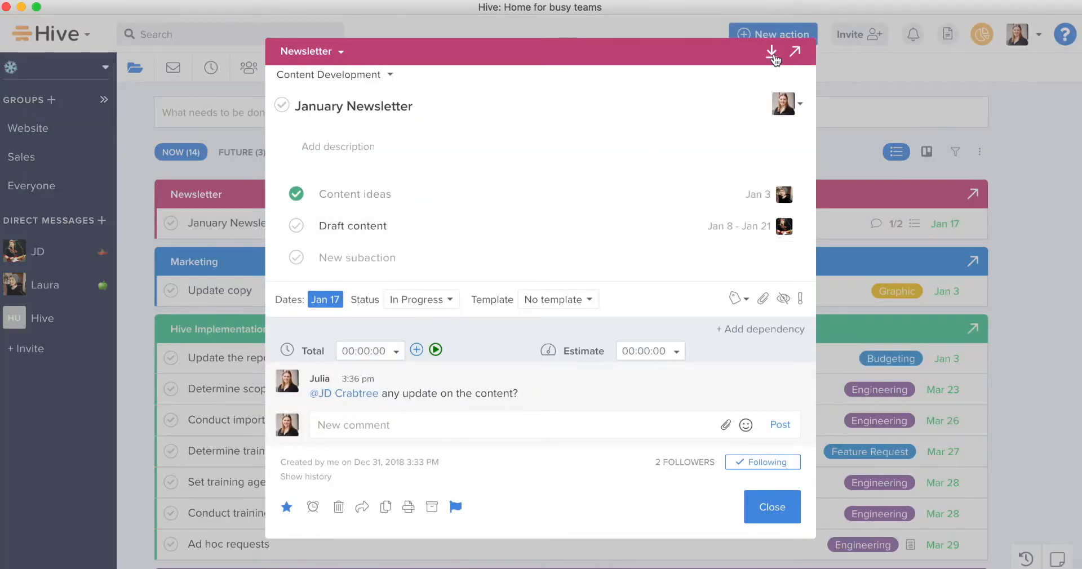
click(769, 52)
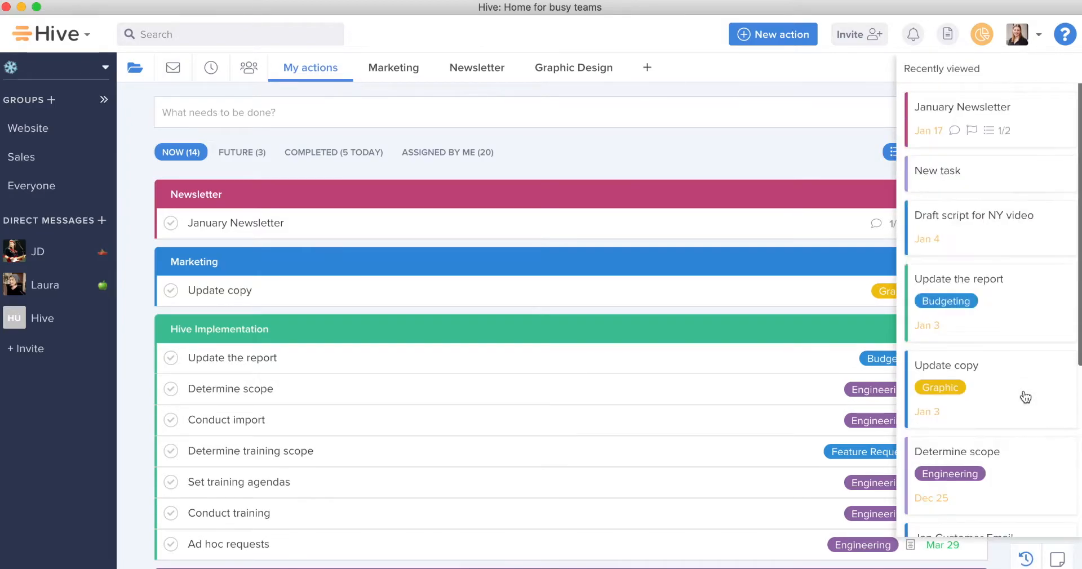
mouse_move(1028, 409)
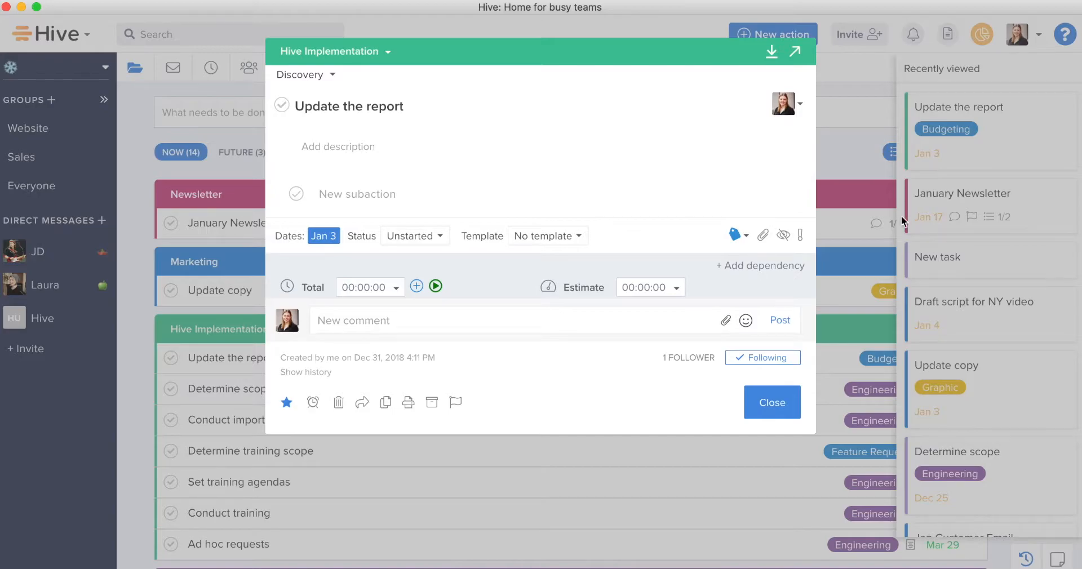
click(771, 402)
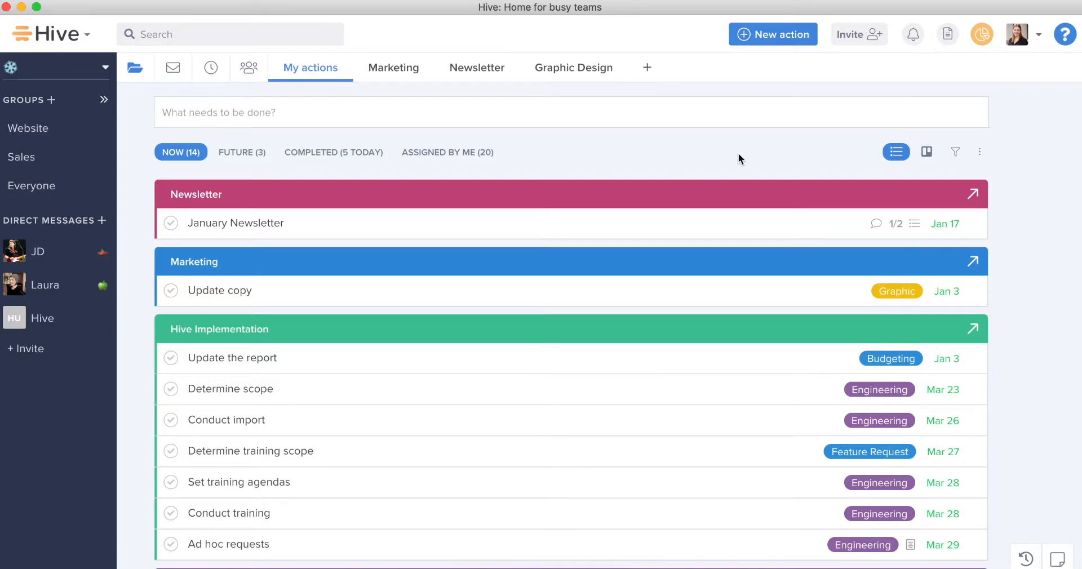
mouse_move(294, 80)
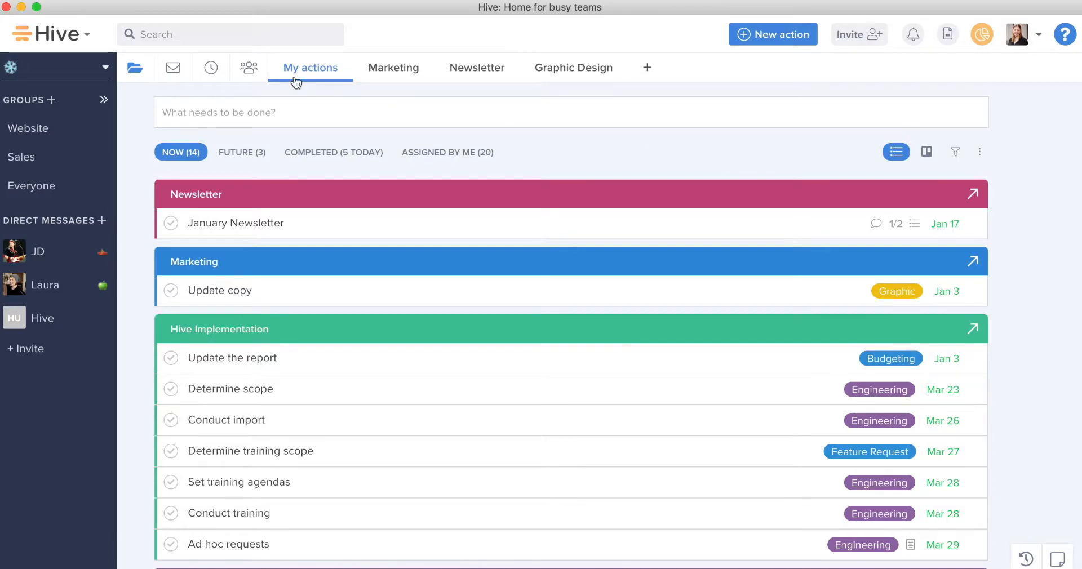
mouse_move(292, 80)
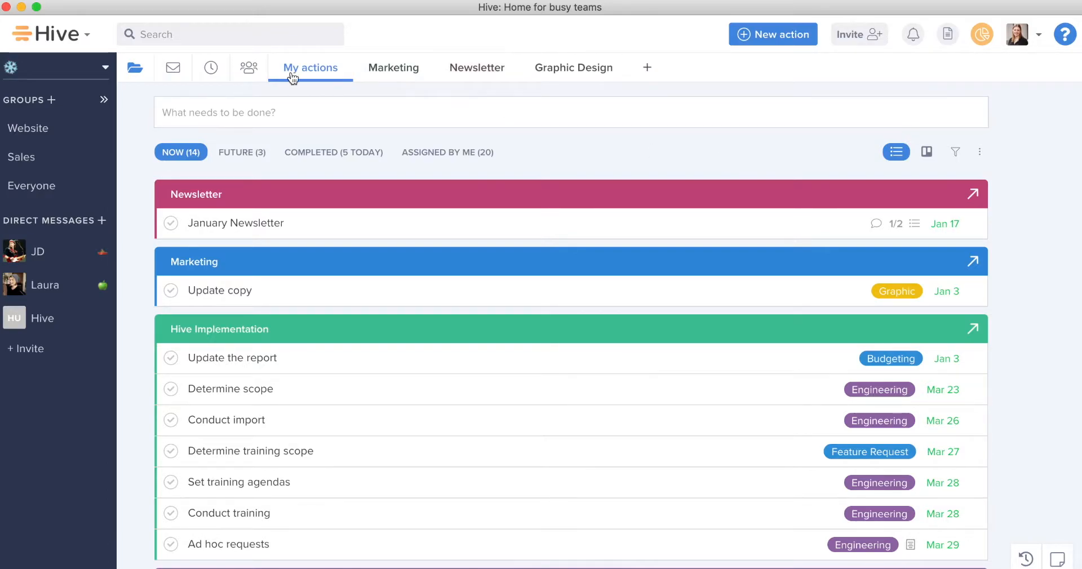
mouse_move(135, 68)
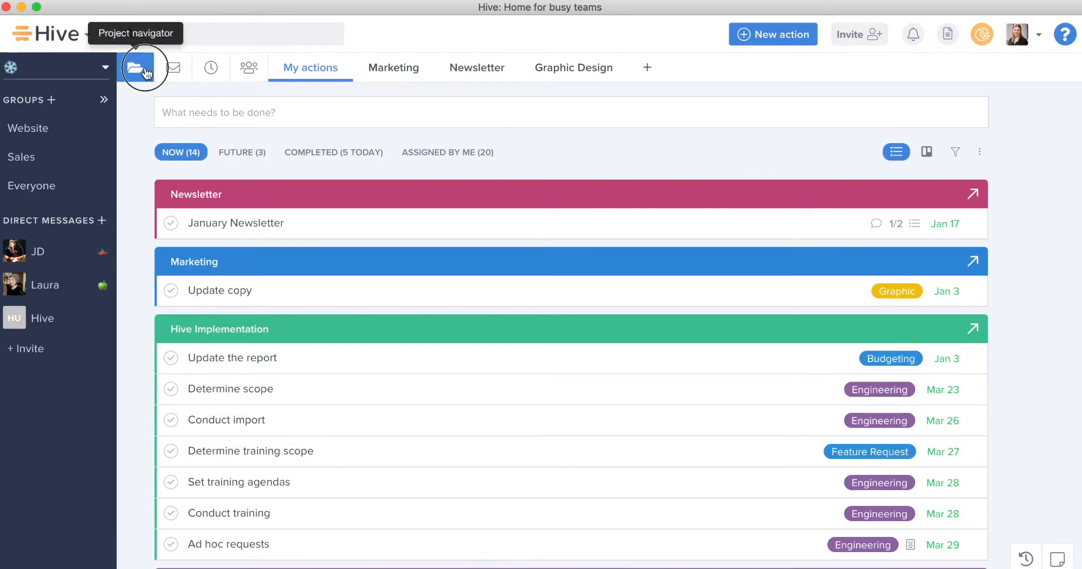
Step: In the Project navigator, expand Marketing and pin the Website project
click(135, 67)
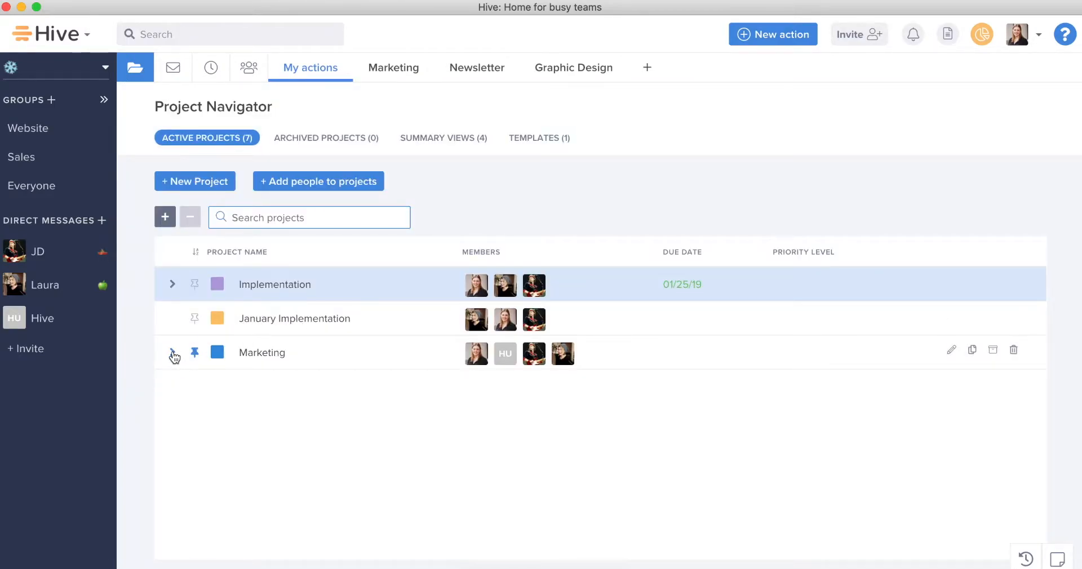
click(174, 353)
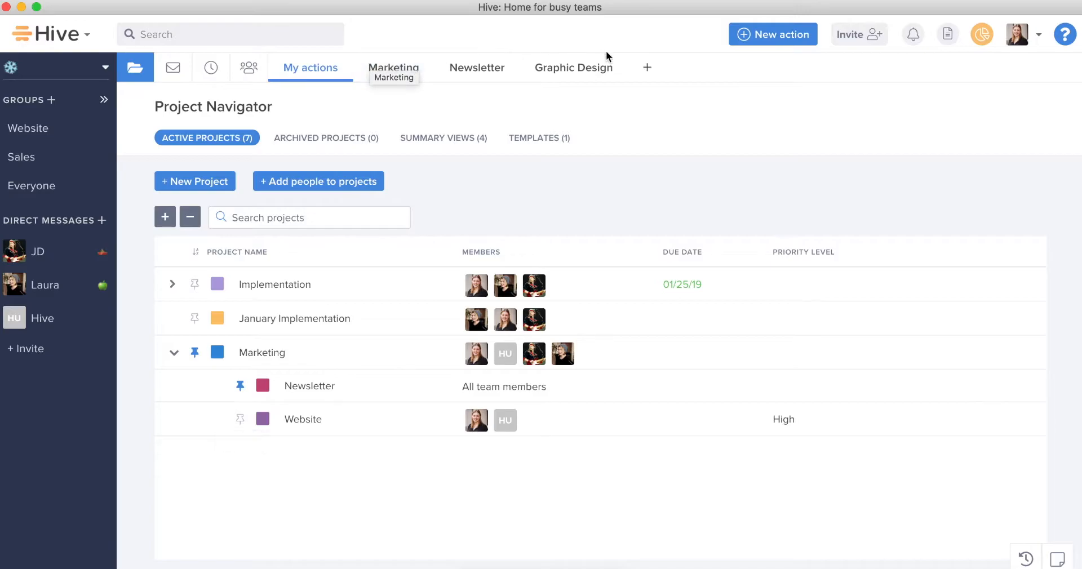
mouse_move(370, 209)
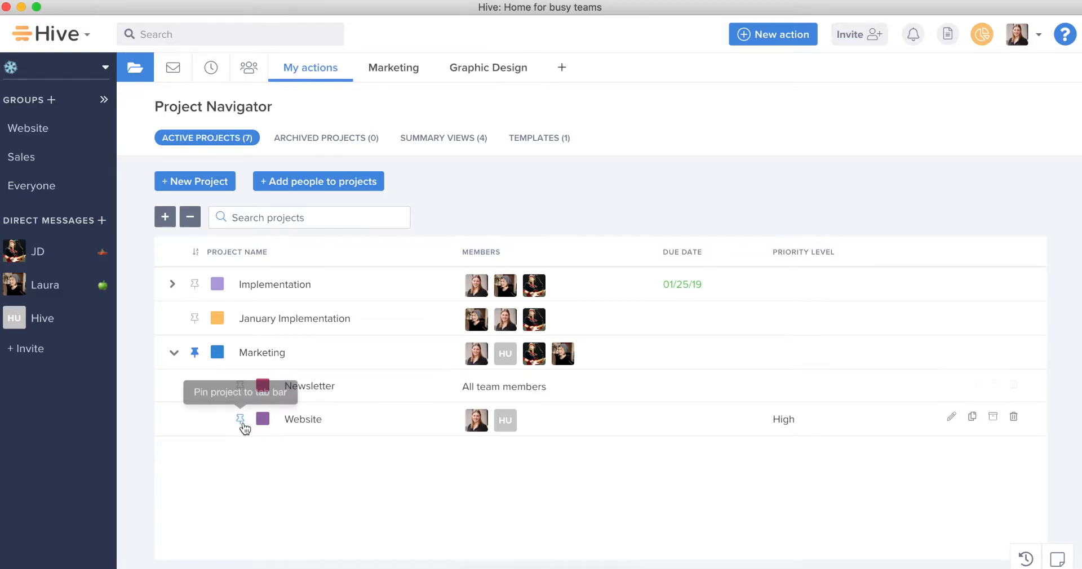
click(240, 420)
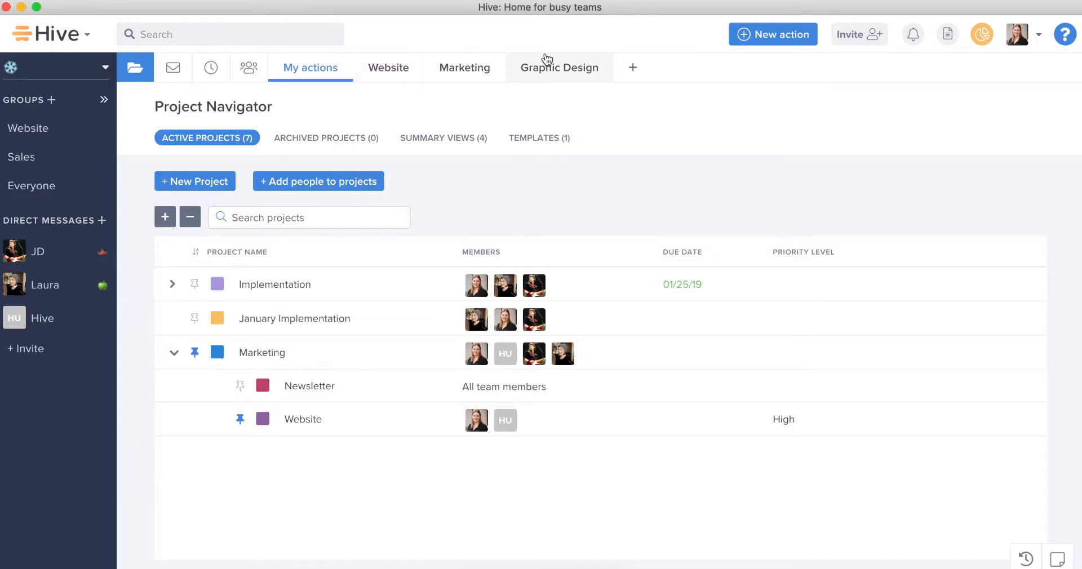
mouse_move(332, 368)
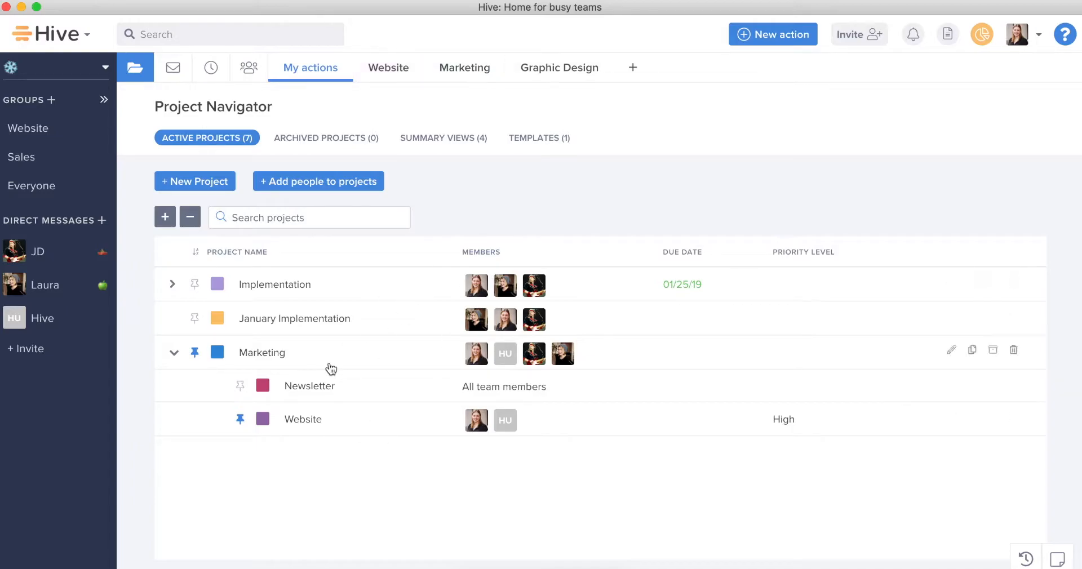
mouse_move(456, 138)
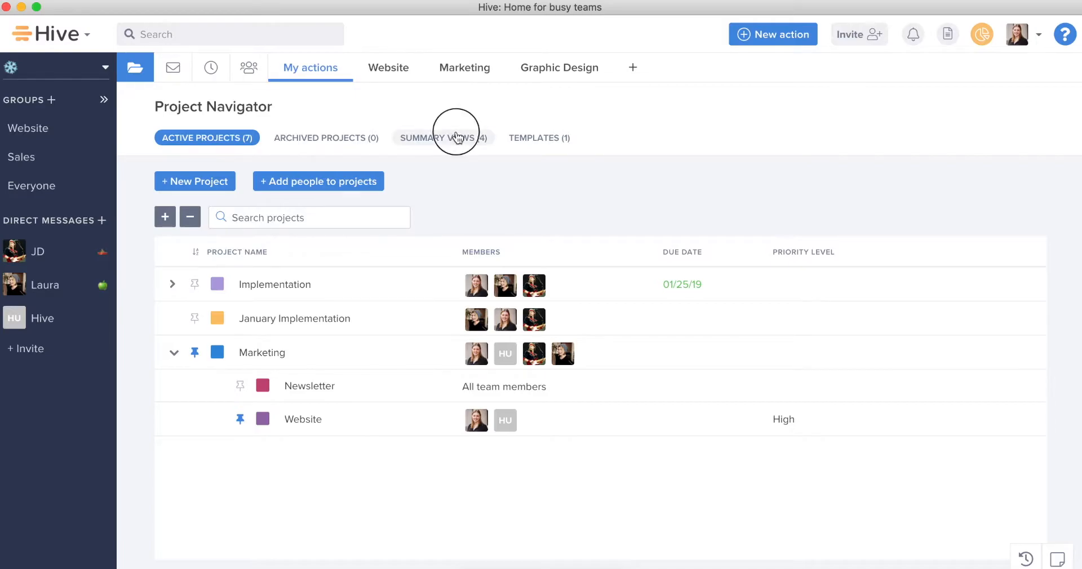
Step: Pin the My team summary view to the tab bar, then return to My actions
click(451, 138)
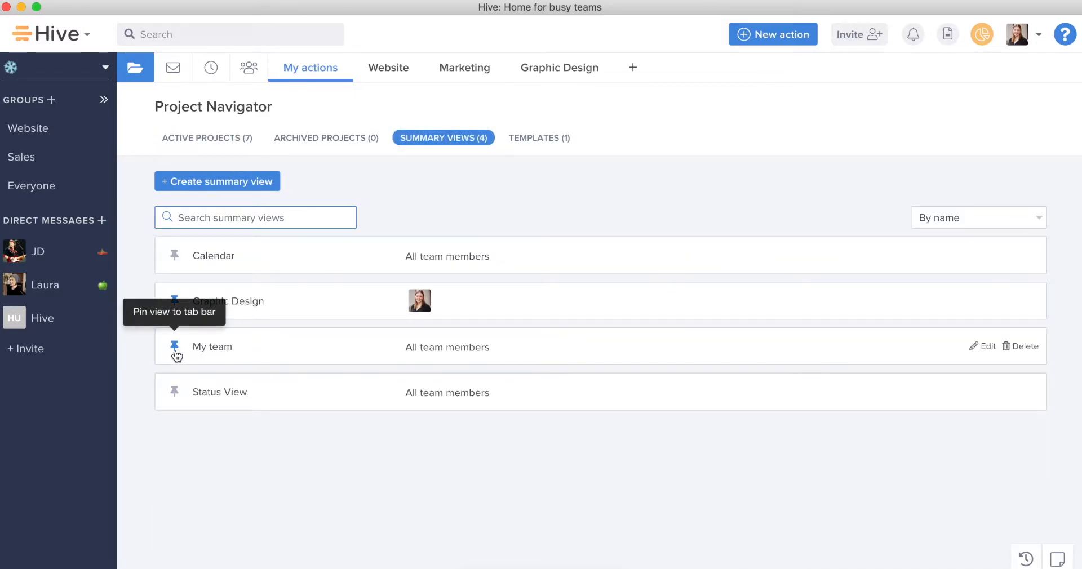
click(174, 346)
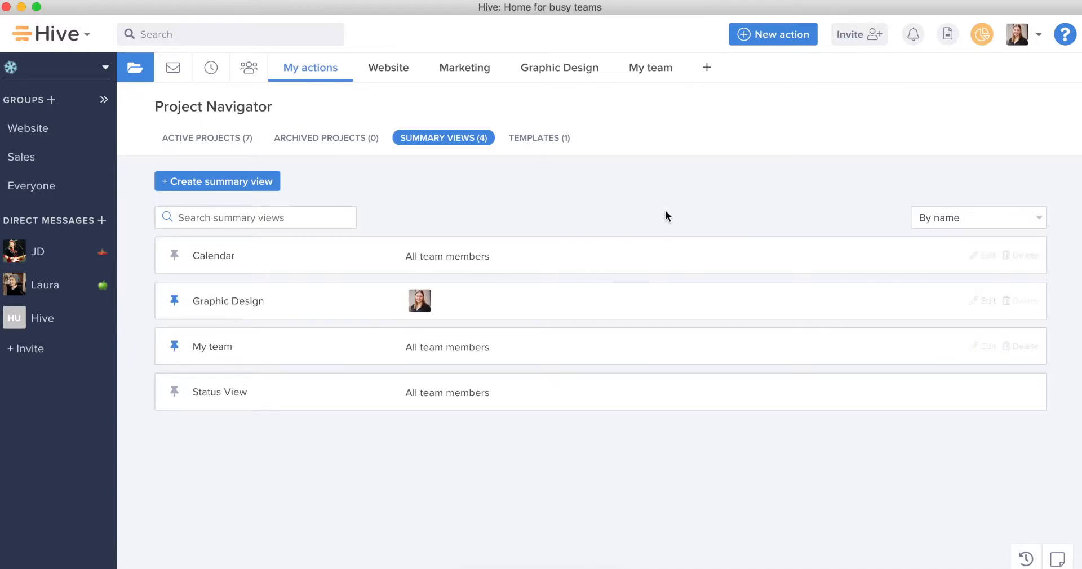
mouse_move(646, 76)
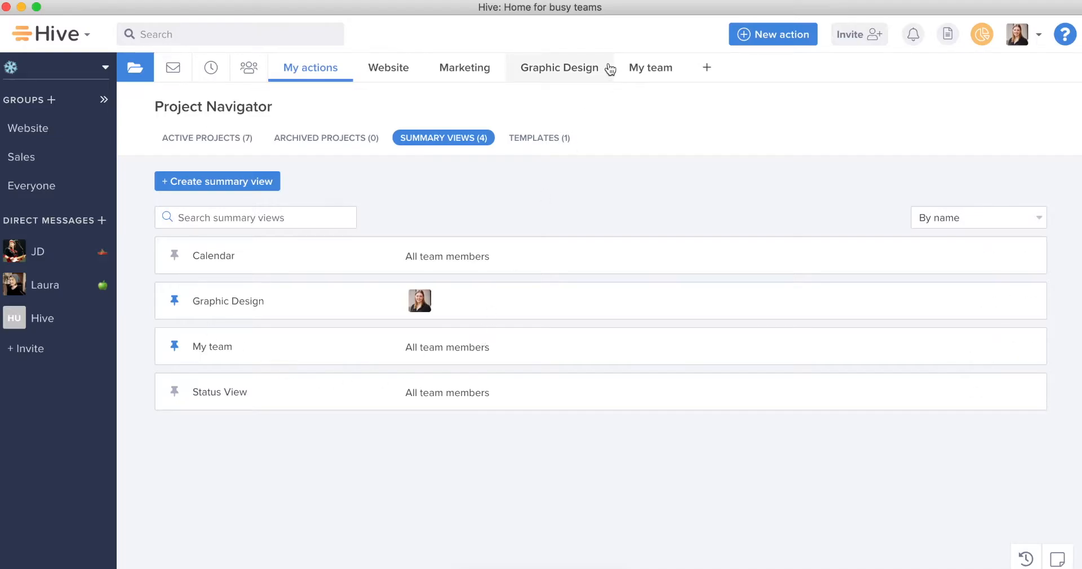
click(310, 68)
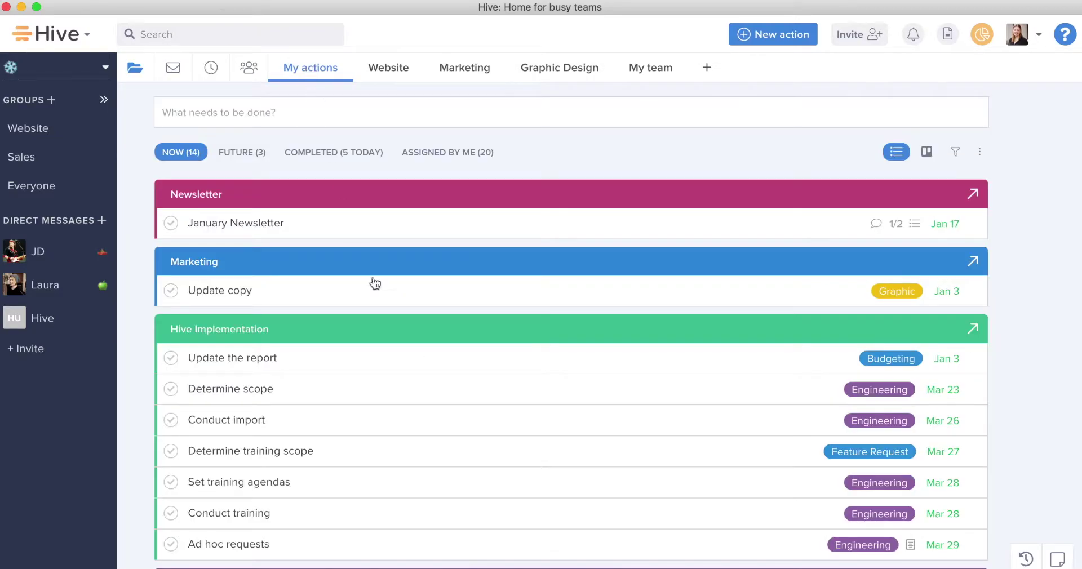